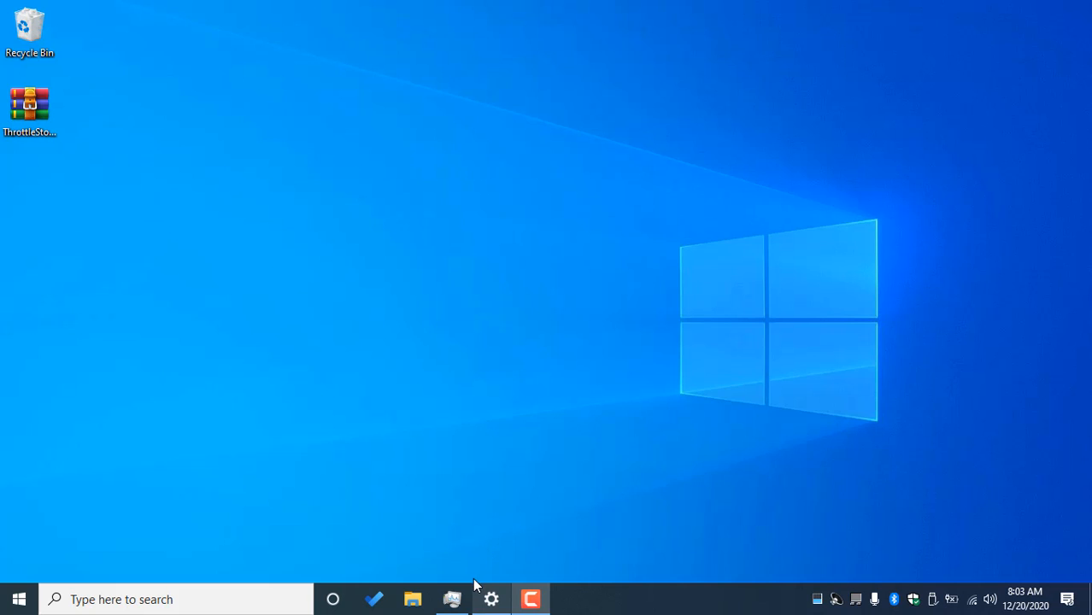
mouse_move(485, 555)
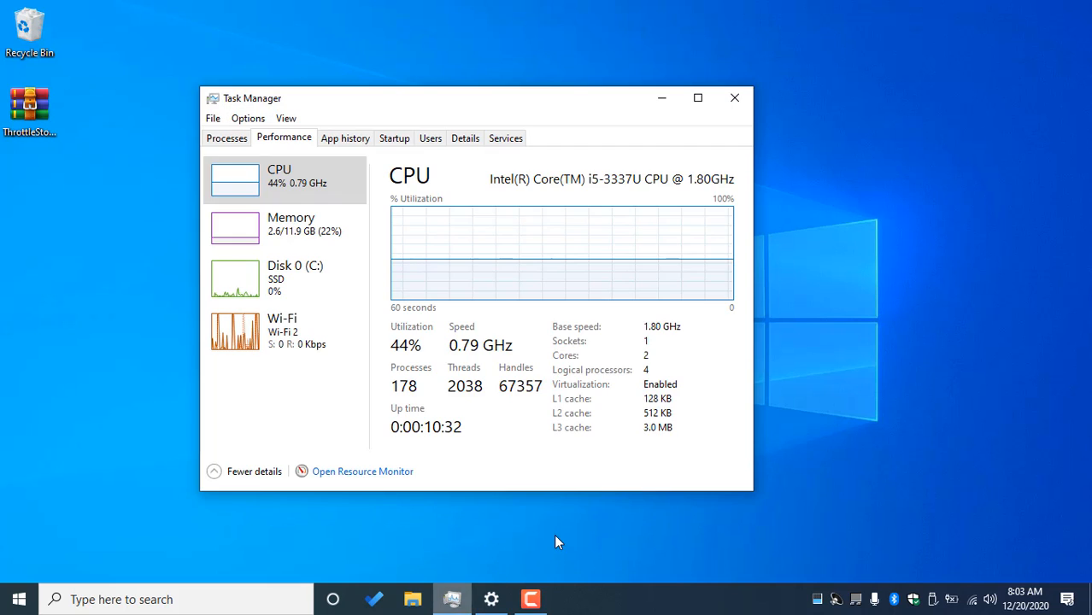
mouse_move(468, 303)
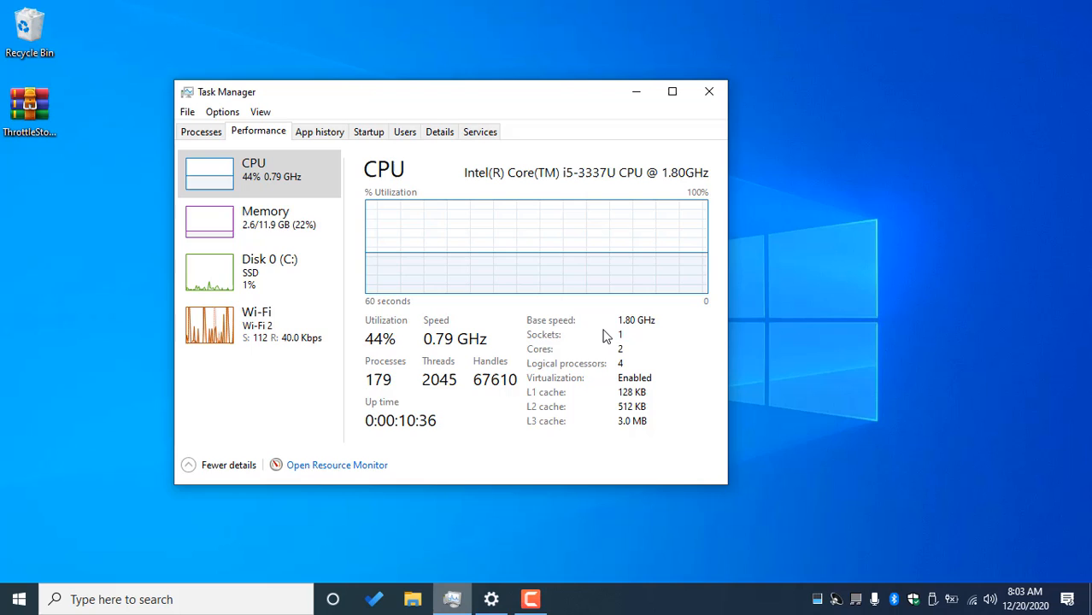
mouse_move(482, 419)
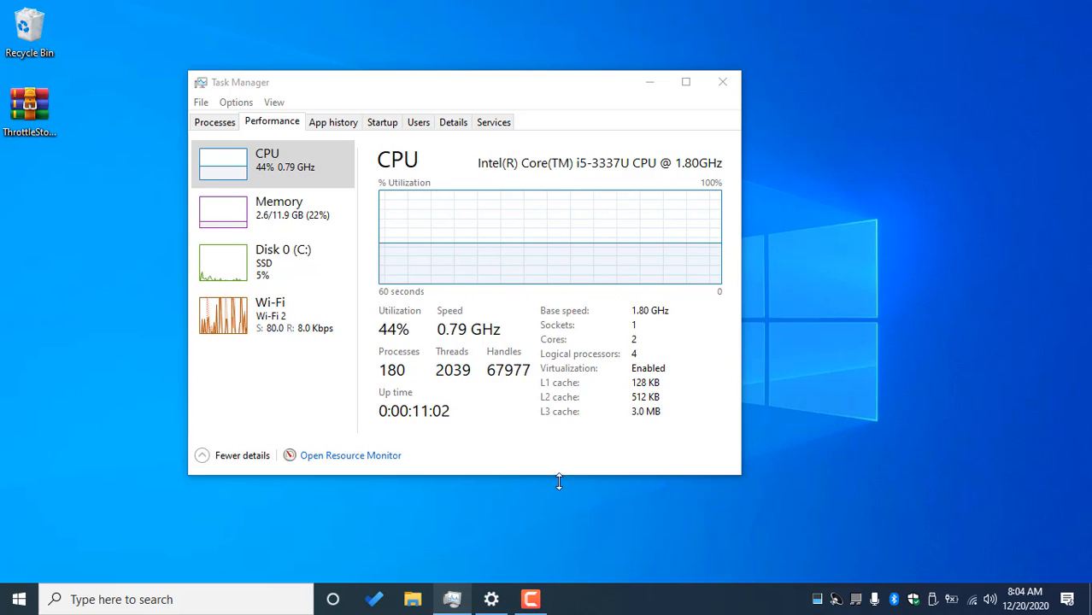
- Check the processor's rated speed on the Settings About page against Task Manager's 0.79 GHz reading
click(490, 598)
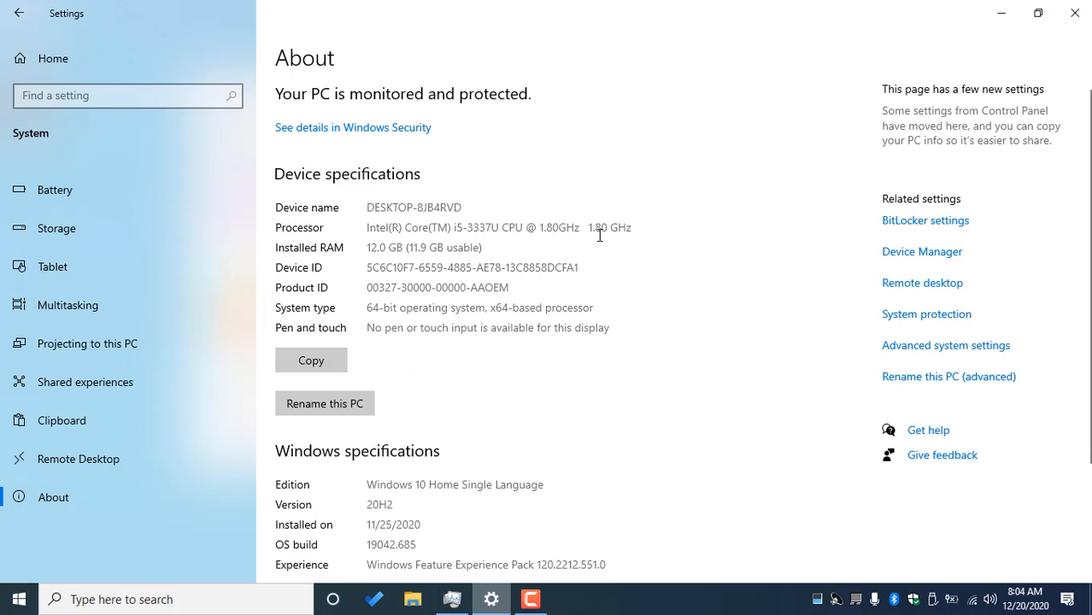
double_click(608, 227)
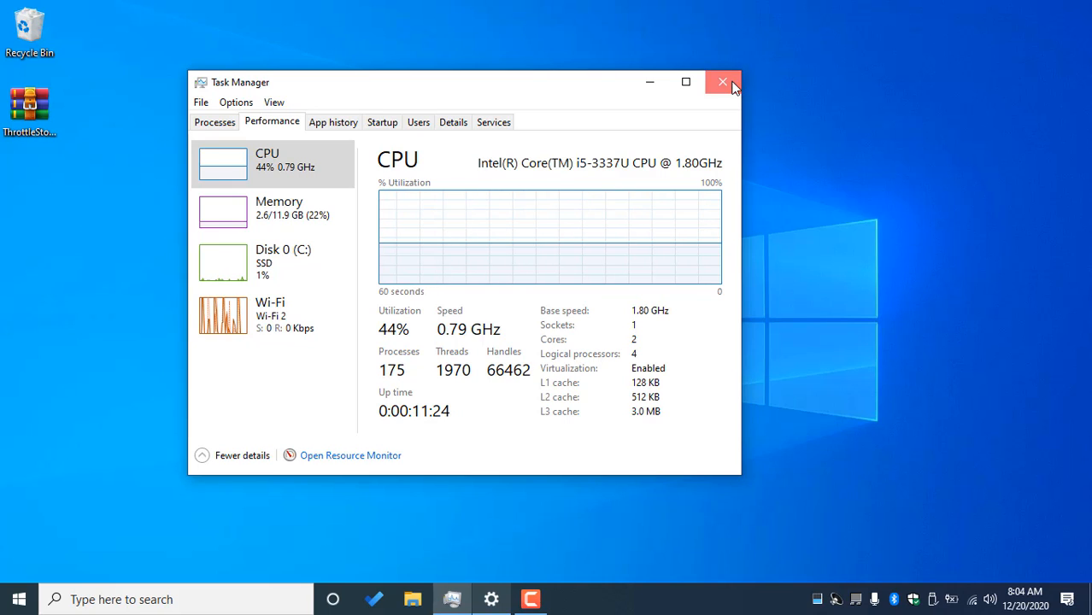
- Close Task Manager and extract the ThrottleStop zip into its own ThrottleStop_9.2 folder
click(723, 82)
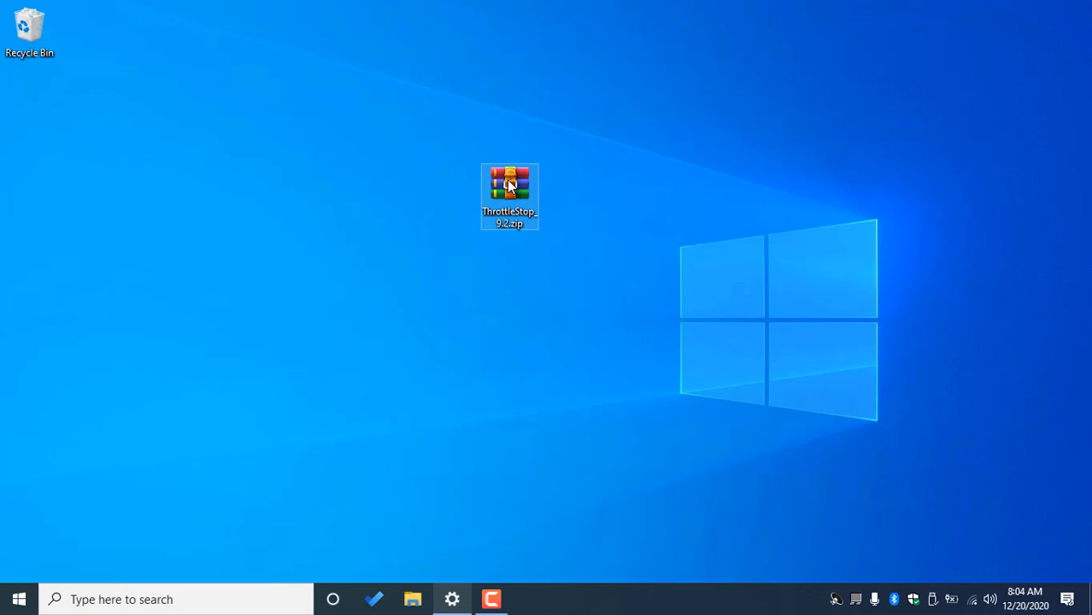
right_click(509, 185)
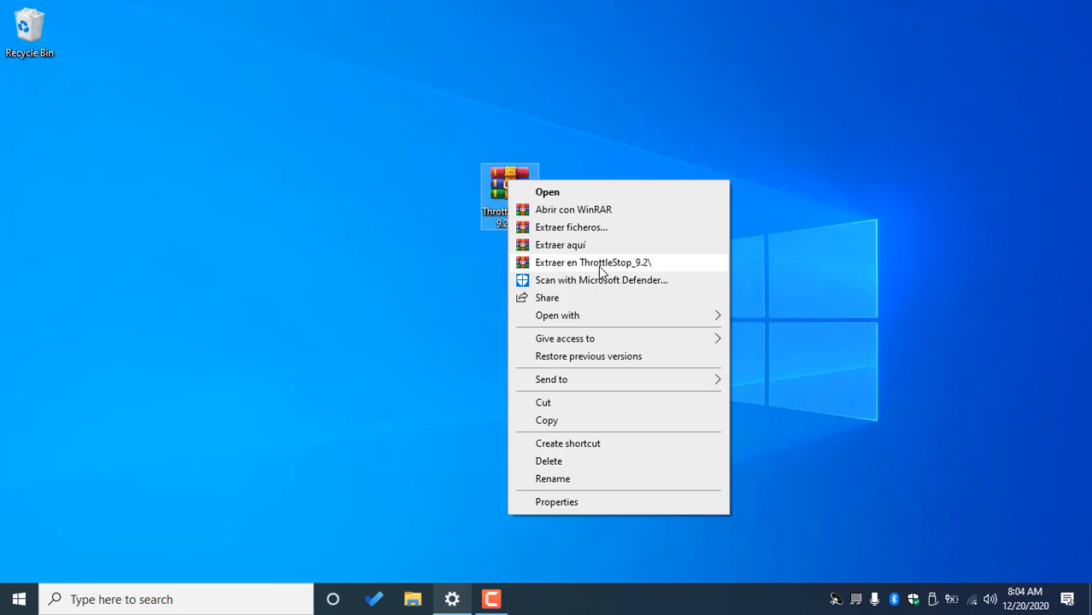
click(593, 263)
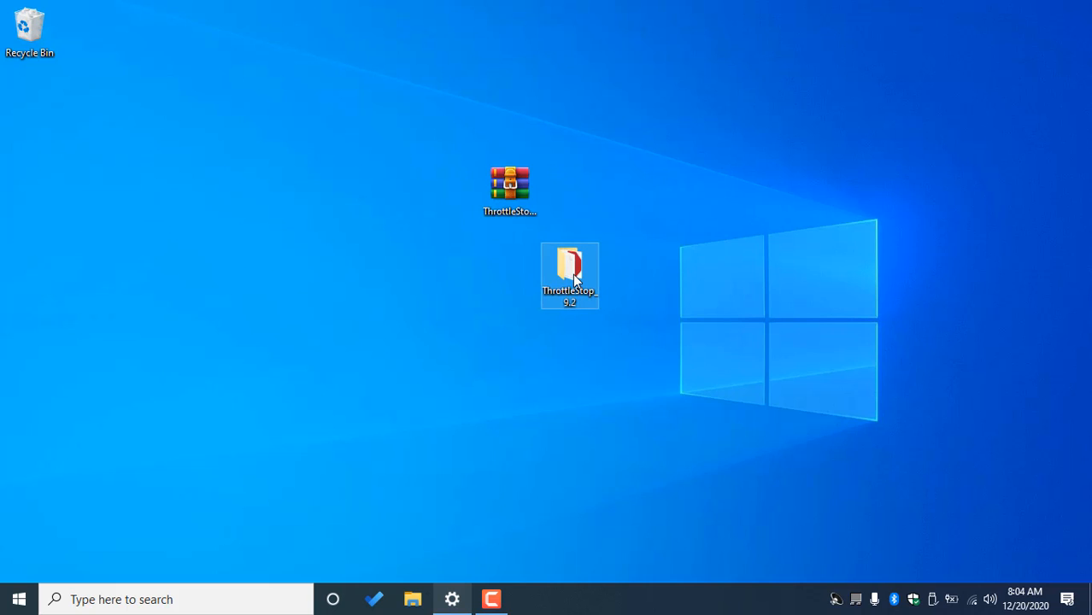
double_click(569, 275)
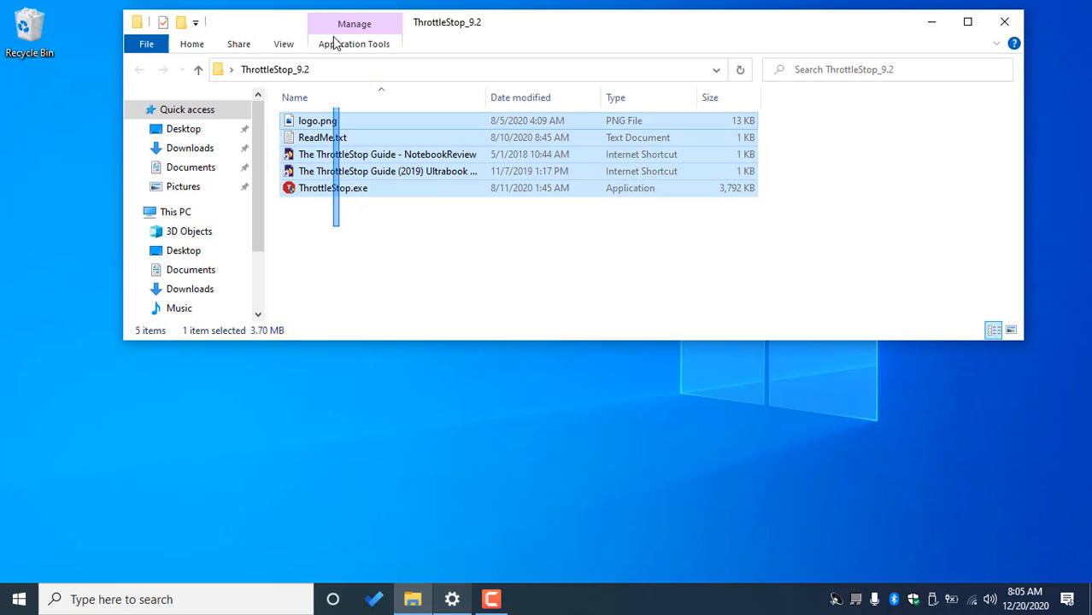
- Review the extracted files and select ThrottleStop.exe
key(ctrl+a)
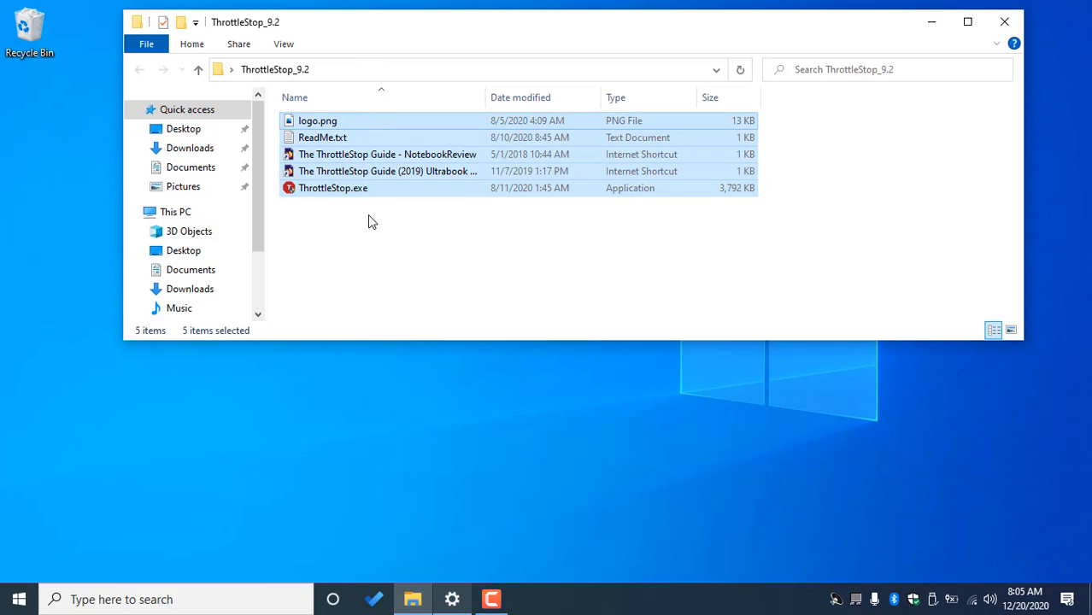
click(373, 223)
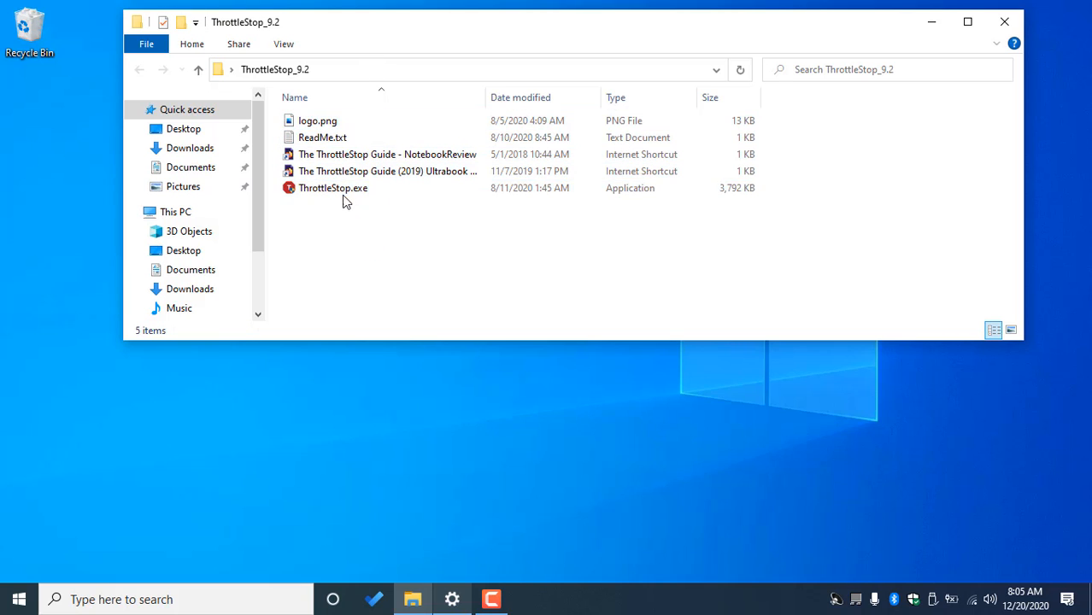
click(333, 188)
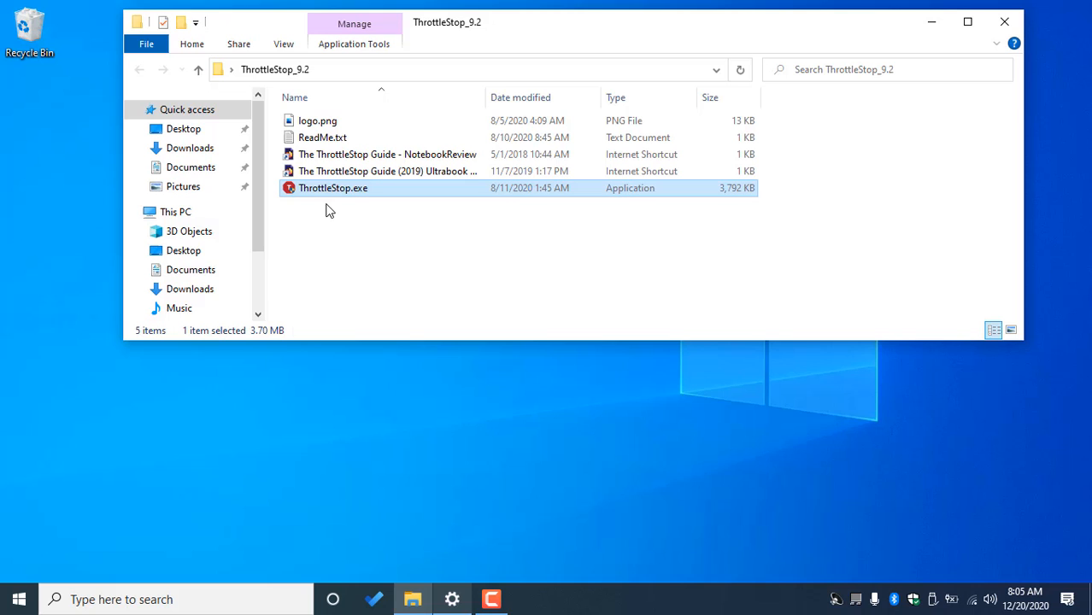
mouse_move(379, 205)
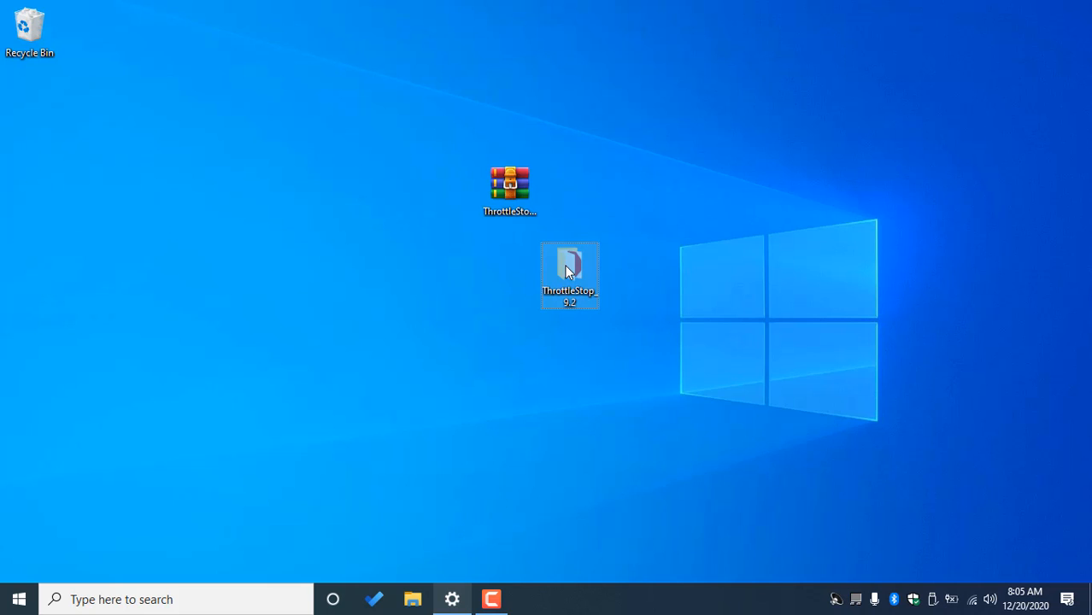
- Cut the ThrottleStop_9.2 folder from the desktop
right_click(569, 274)
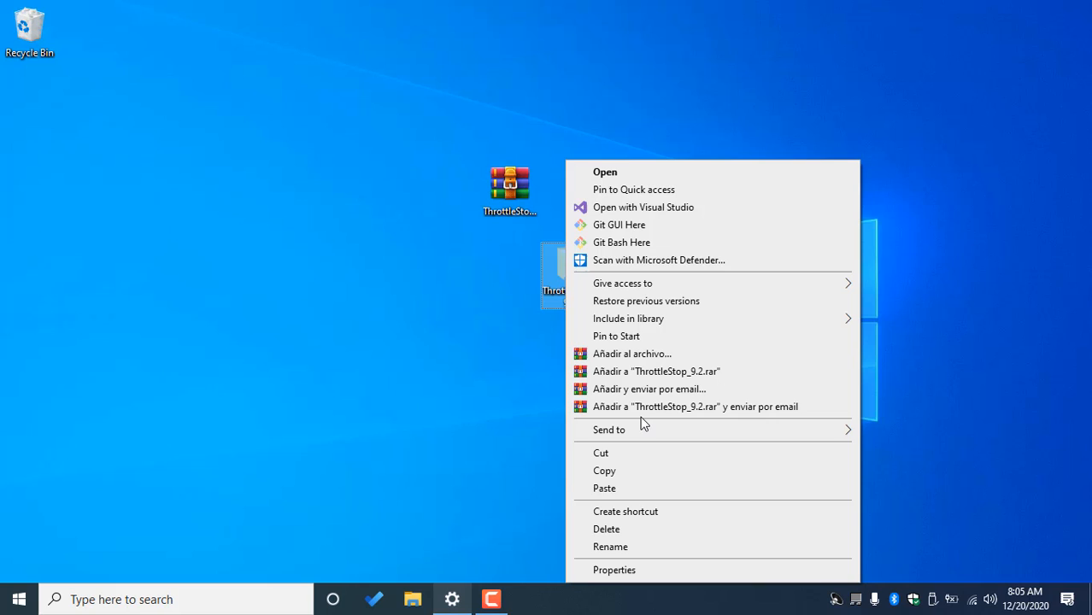
mouse_move(615, 489)
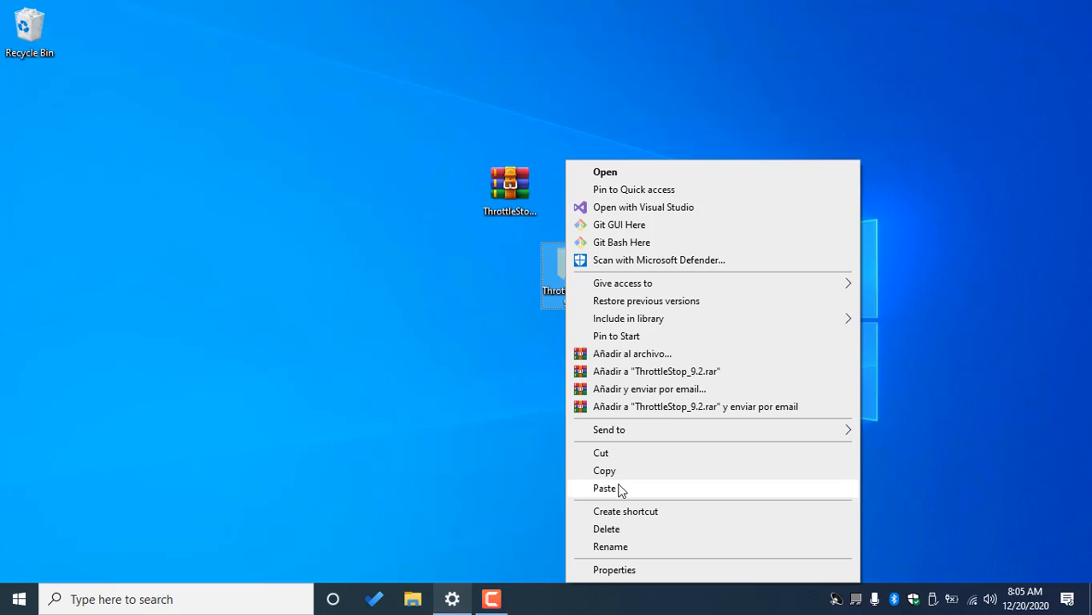
mouse_move(608, 530)
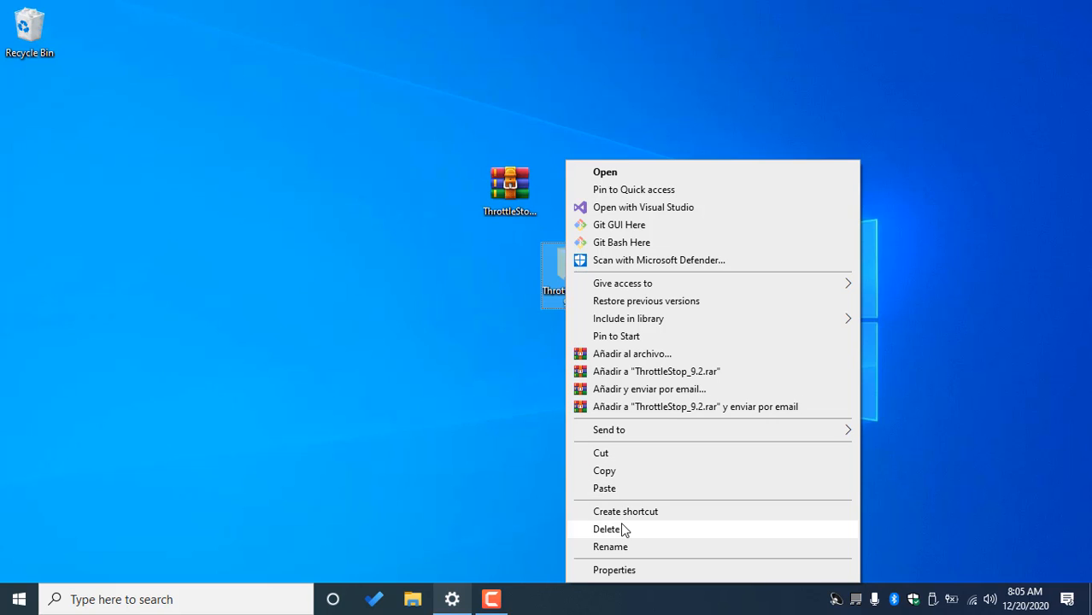
mouse_move(504, 301)
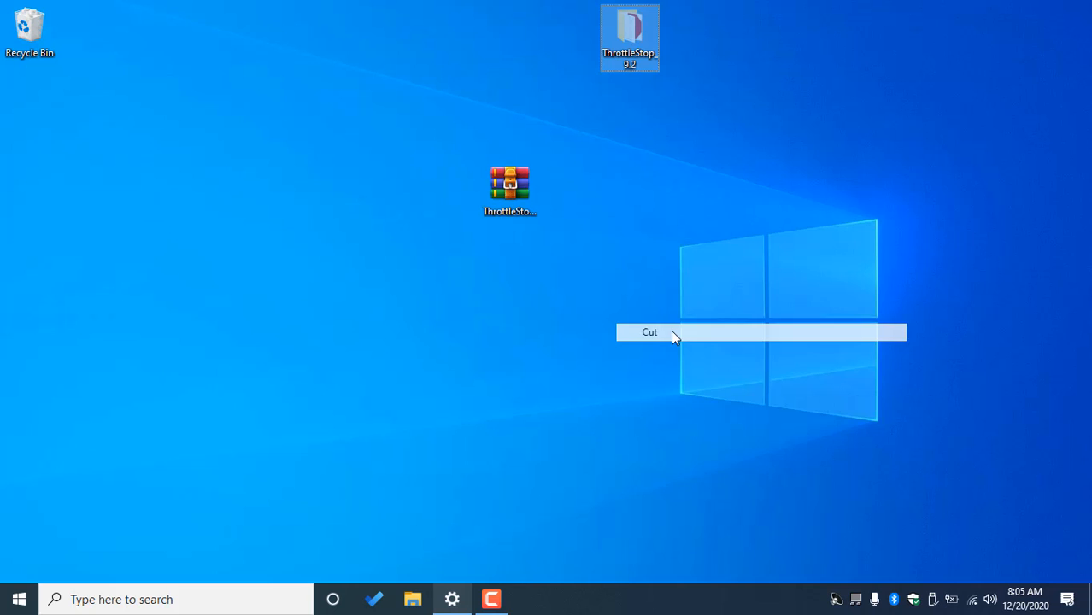
click(650, 331)
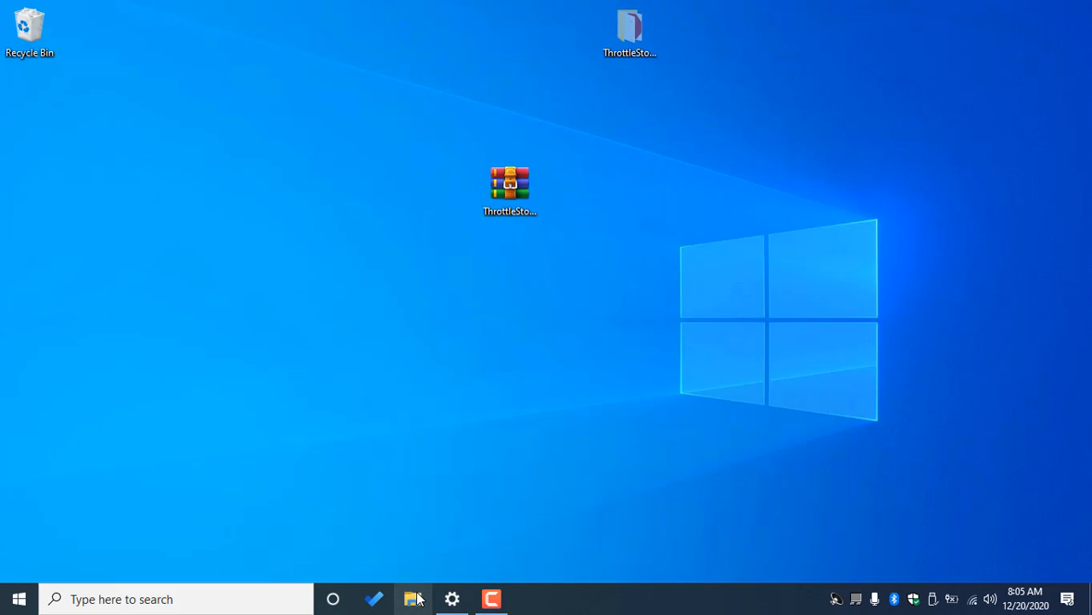
- Navigate File Explorer to C:\Program Files (x86)
click(414, 598)
text(c)
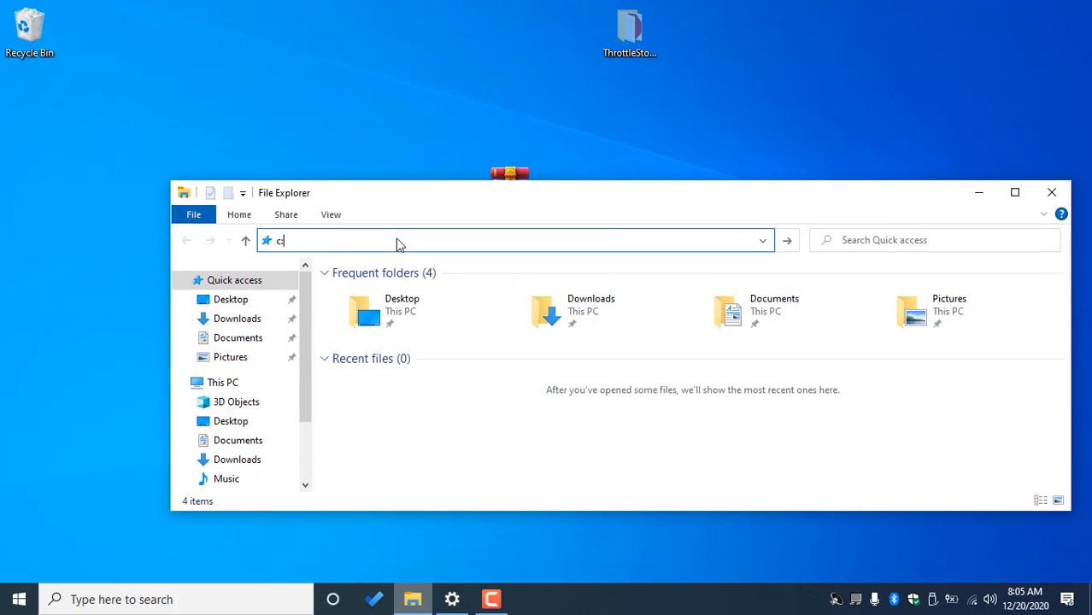
text(:\)
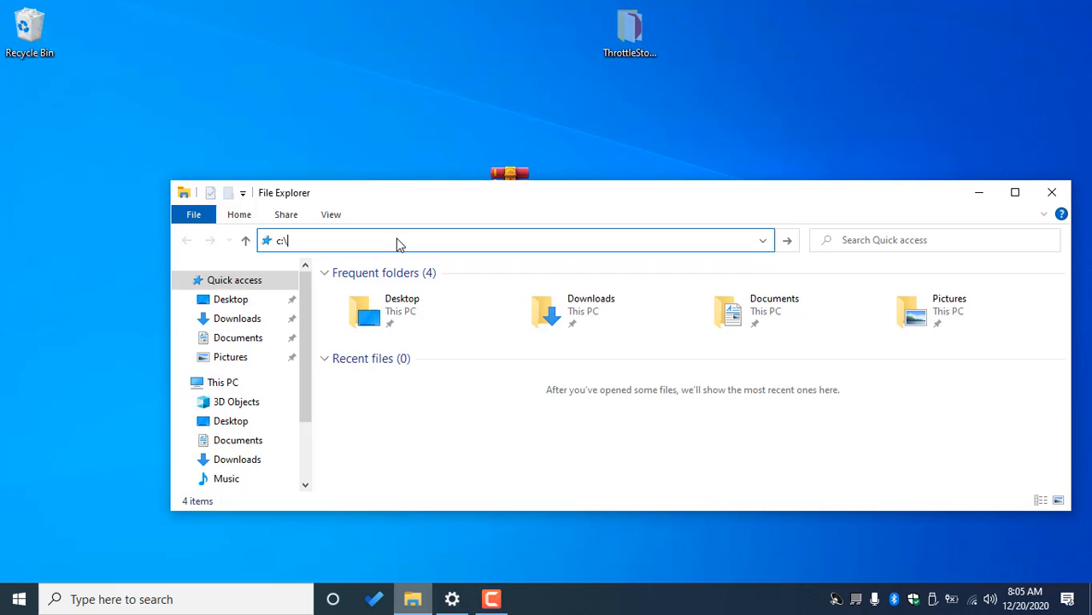
key(Return)
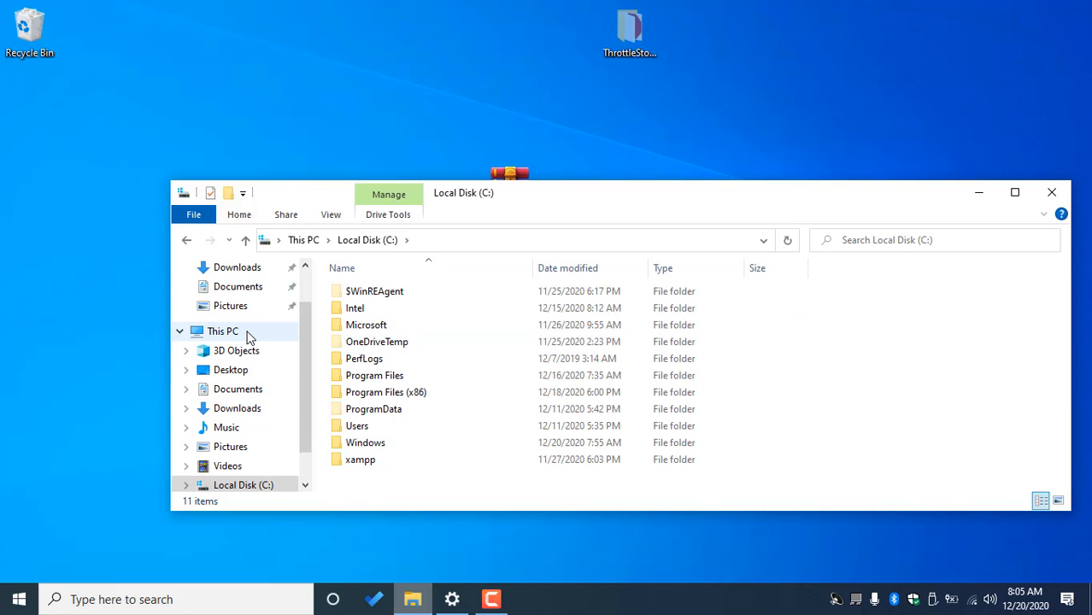
click(222, 331)
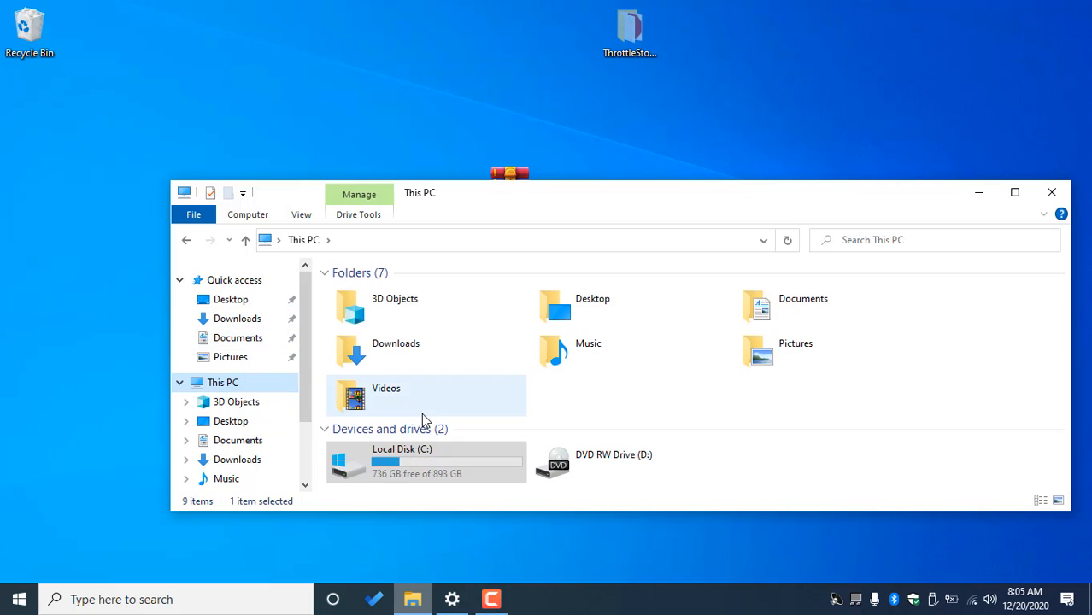
mouse_move(414, 468)
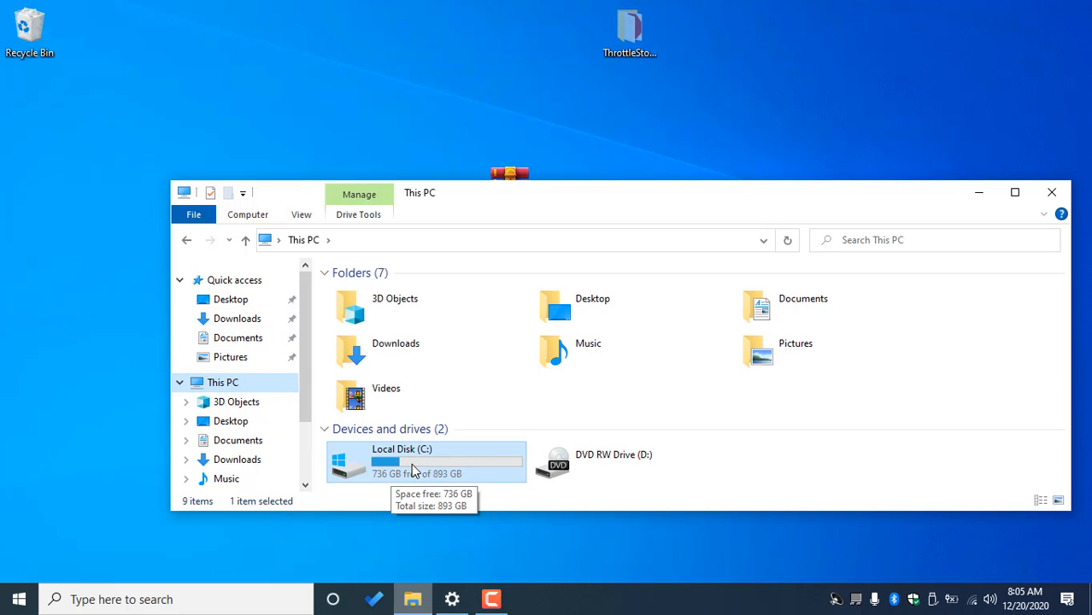
double_click(401, 462)
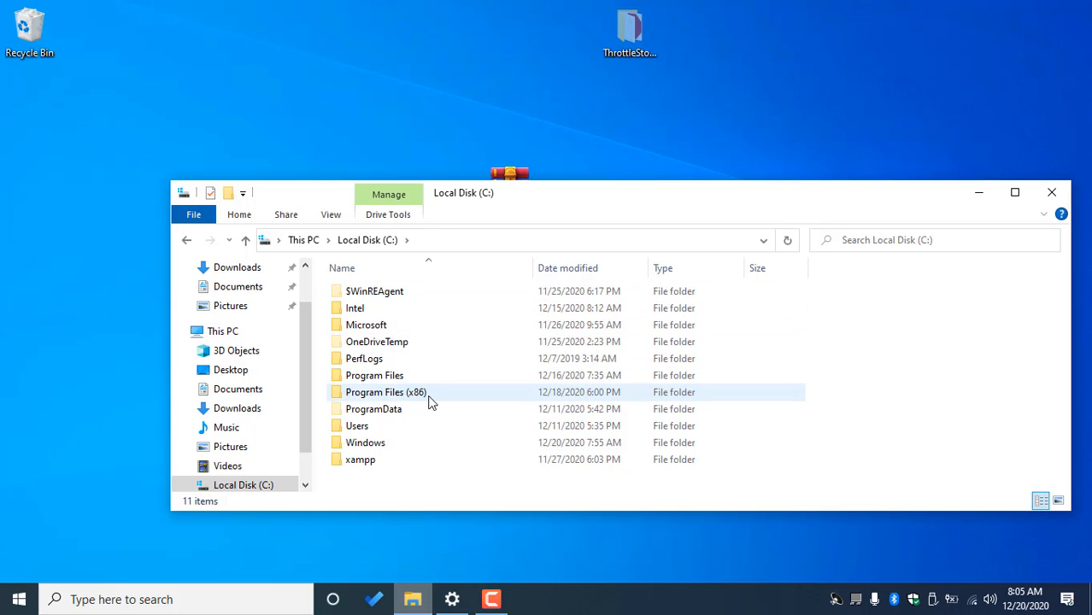
mouse_move(427, 397)
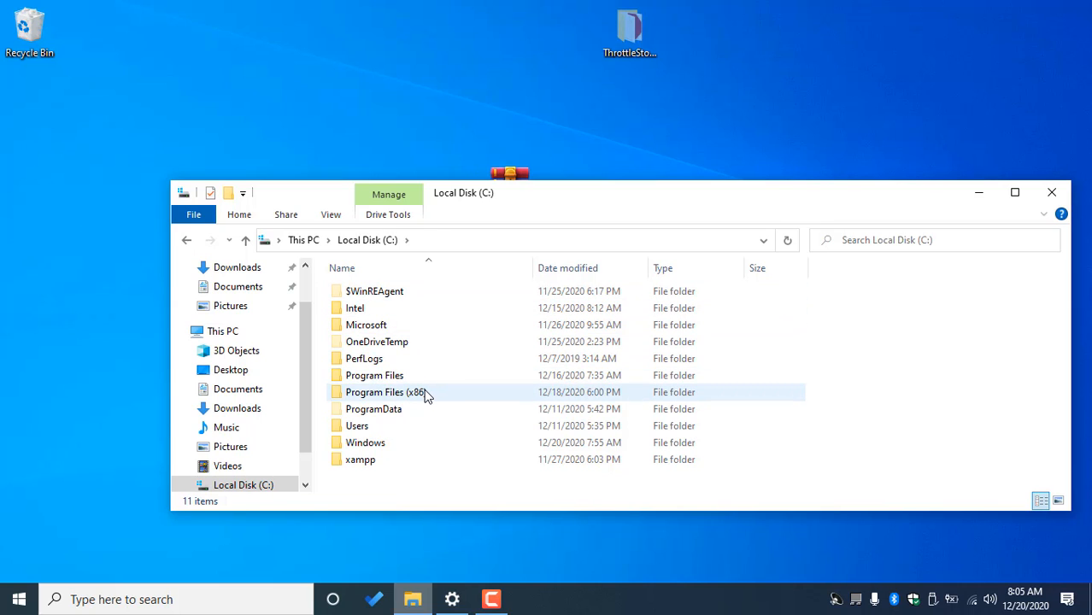
double_click(386, 391)
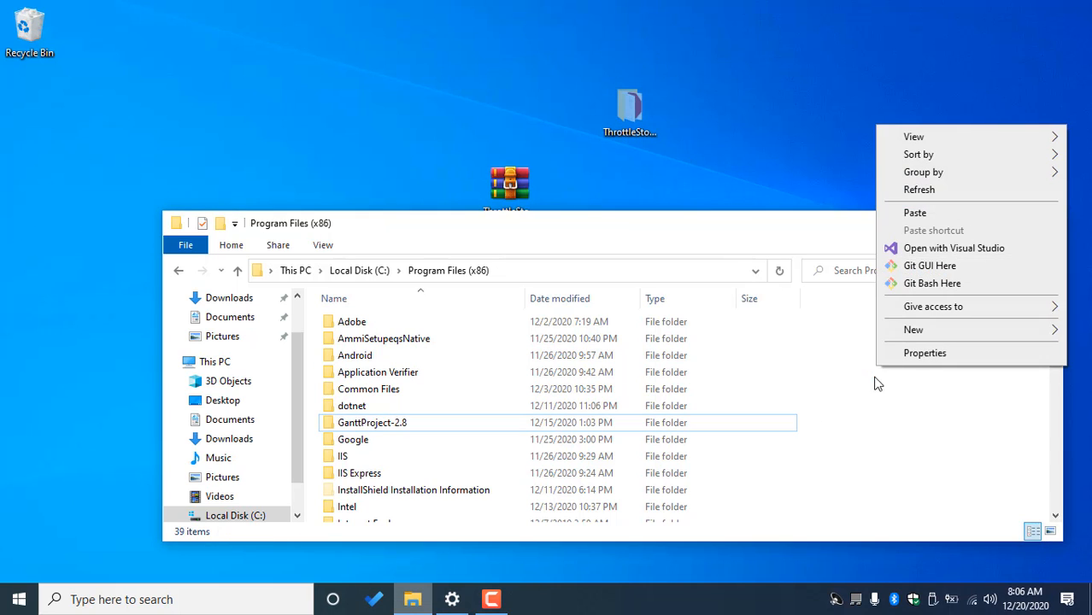
- Paste the ThrottleStop_9.2 folder into Program Files (x86), granting administrator permission
click(682, 346)
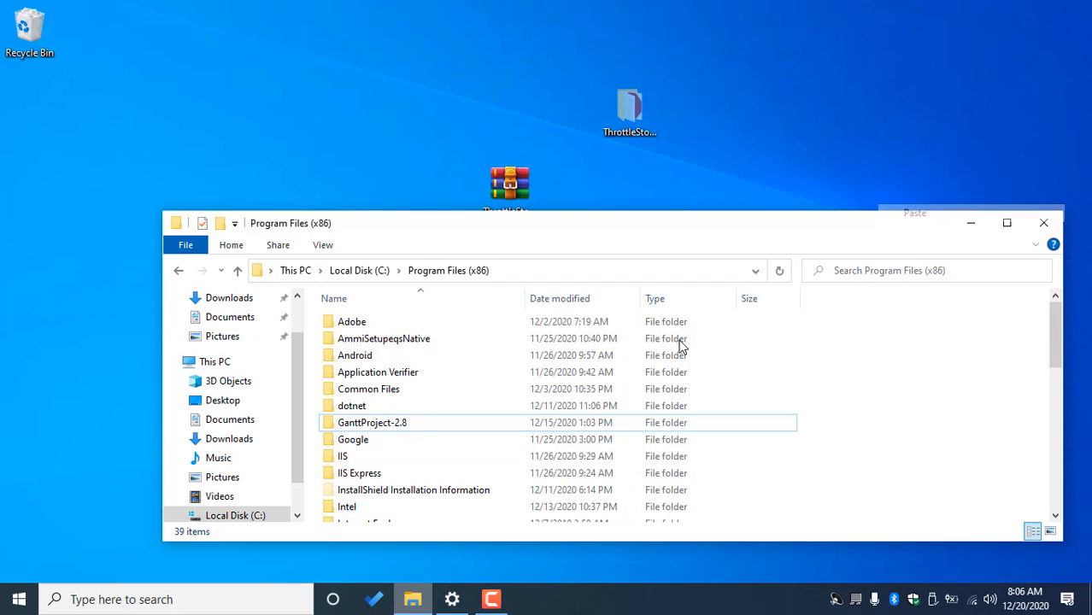
click(915, 211)
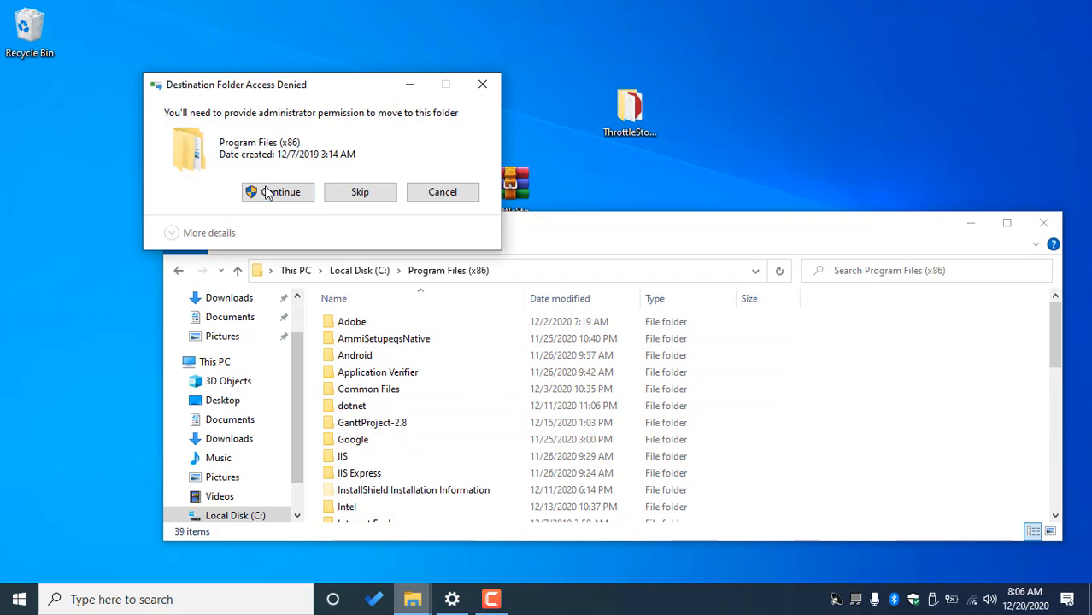
click(277, 191)
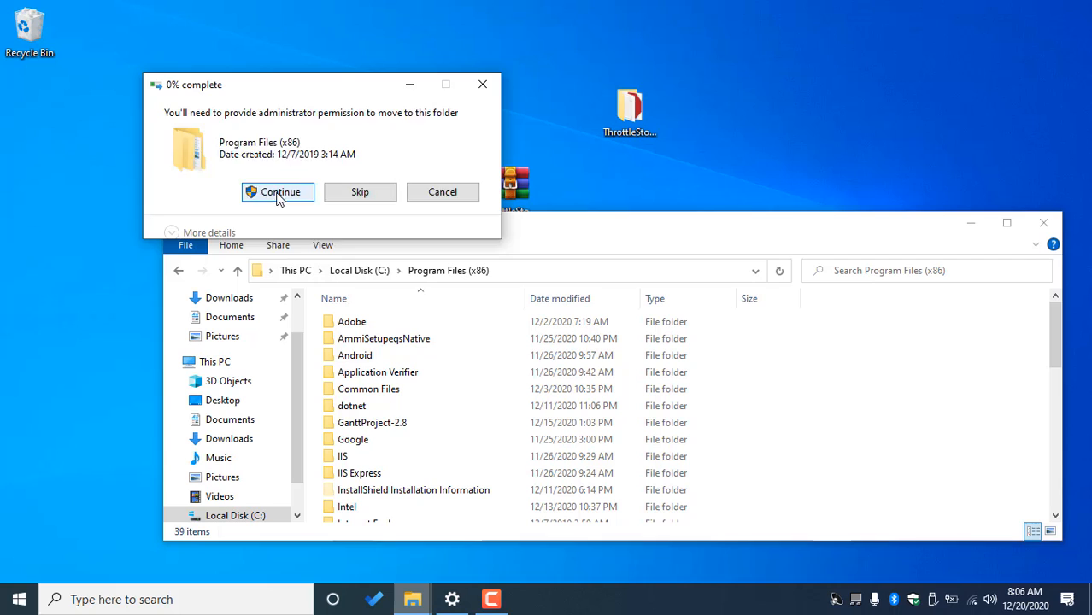
click(277, 191)
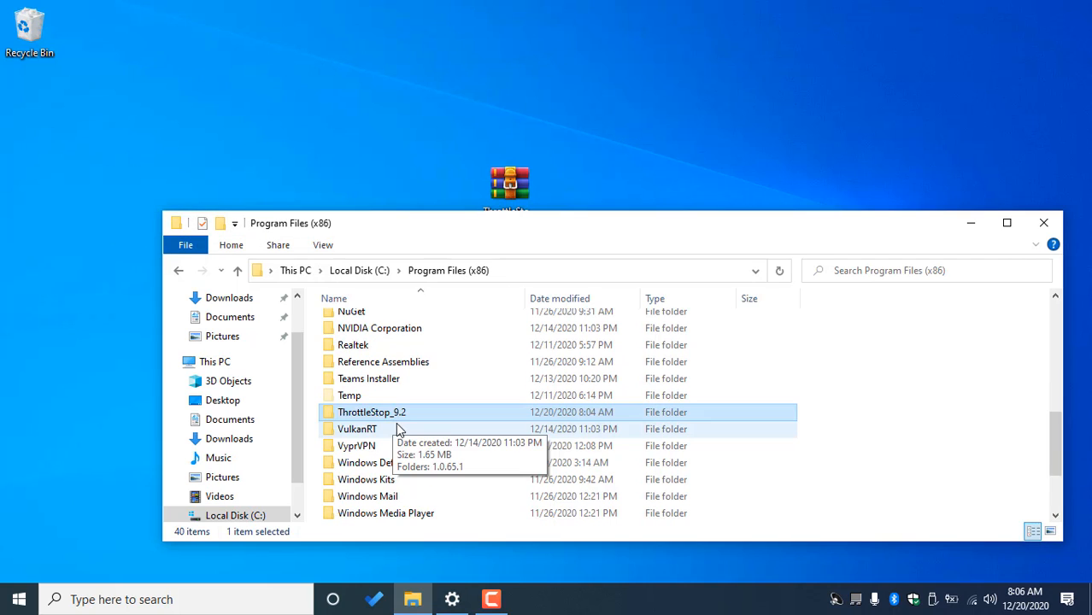
mouse_move(373, 412)
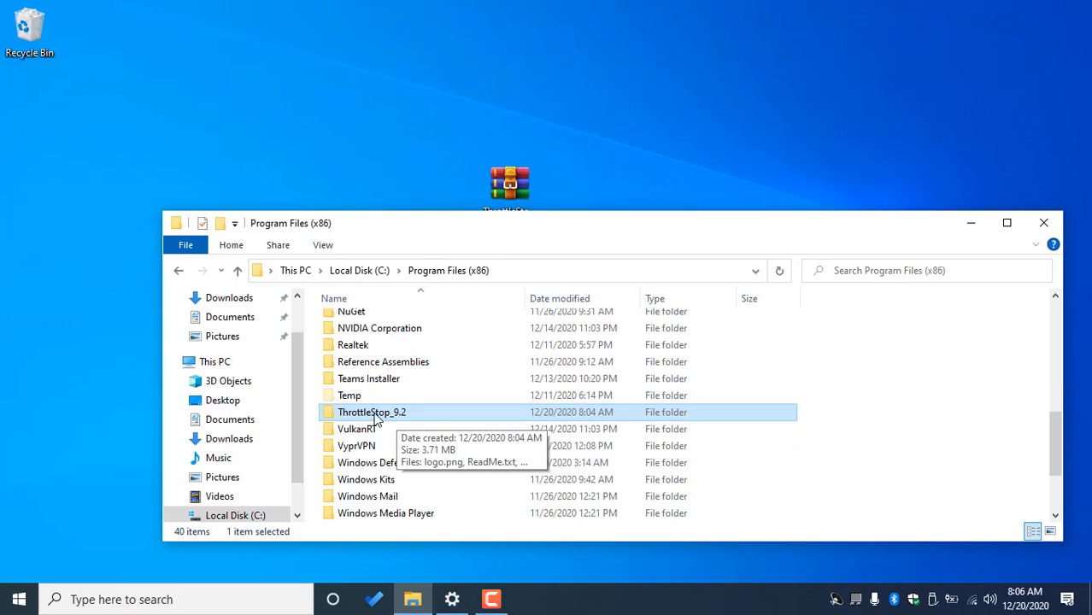
mouse_move(381, 417)
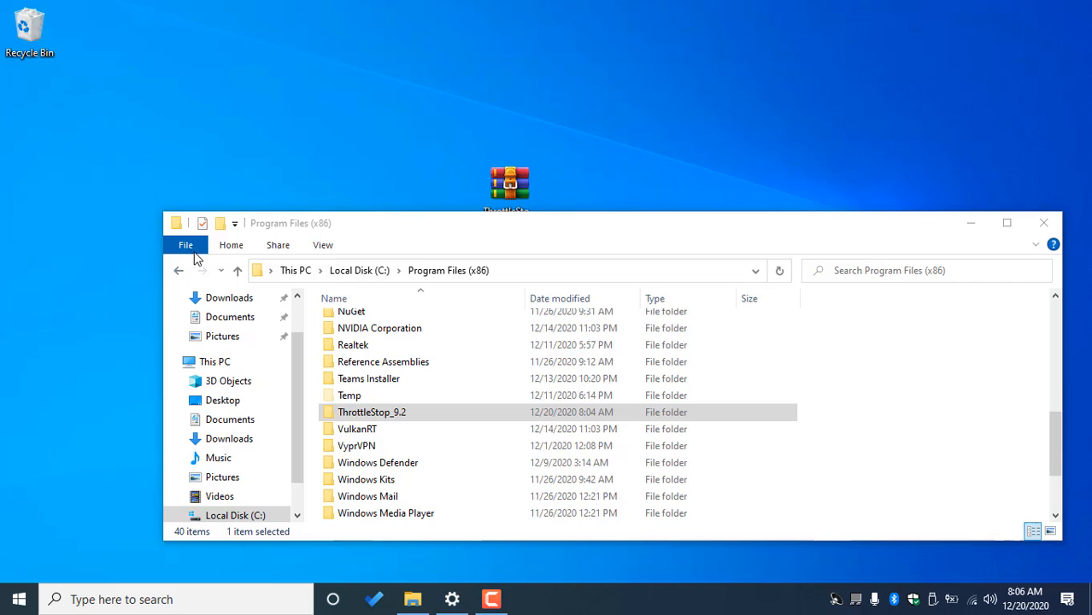
mouse_move(125, 107)
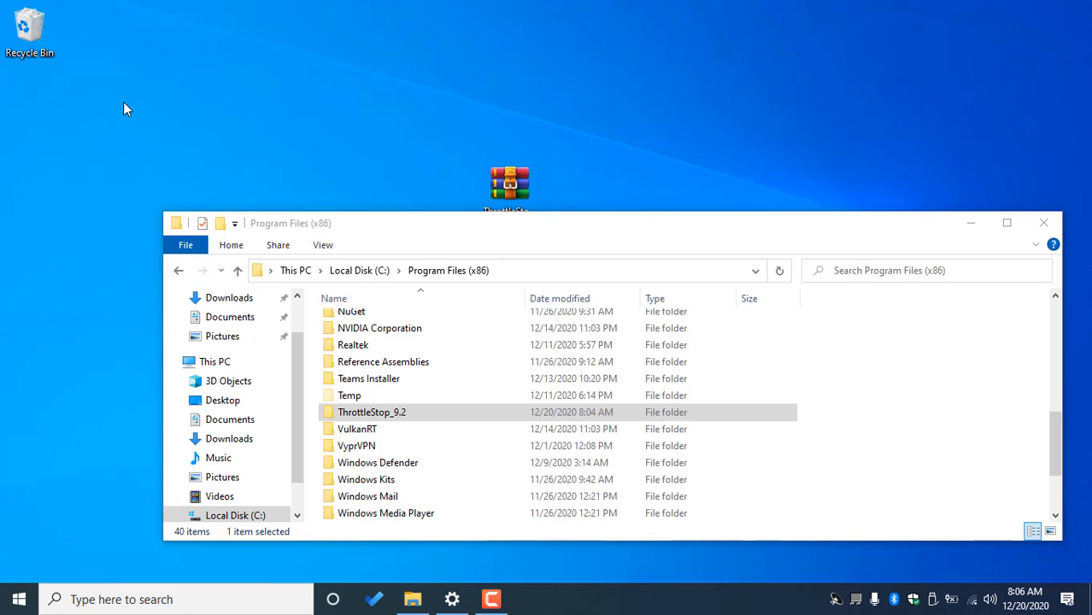
- Maximize the Explorer window and launch Task Scheduler from the taskbar search
text(ta)
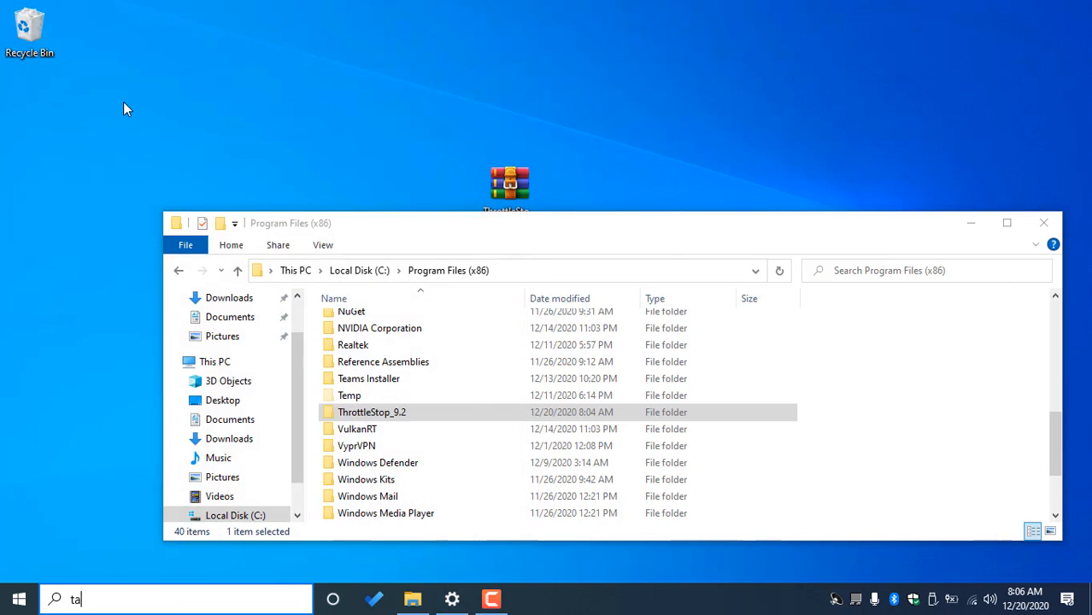
text(sk Scheduler)
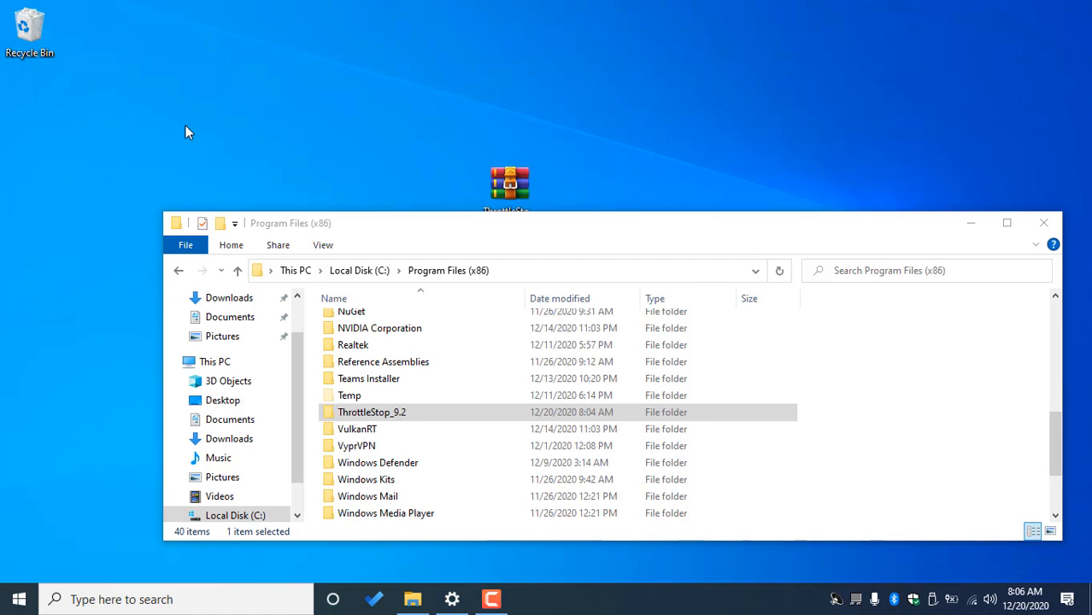
mouse_move(364, 140)
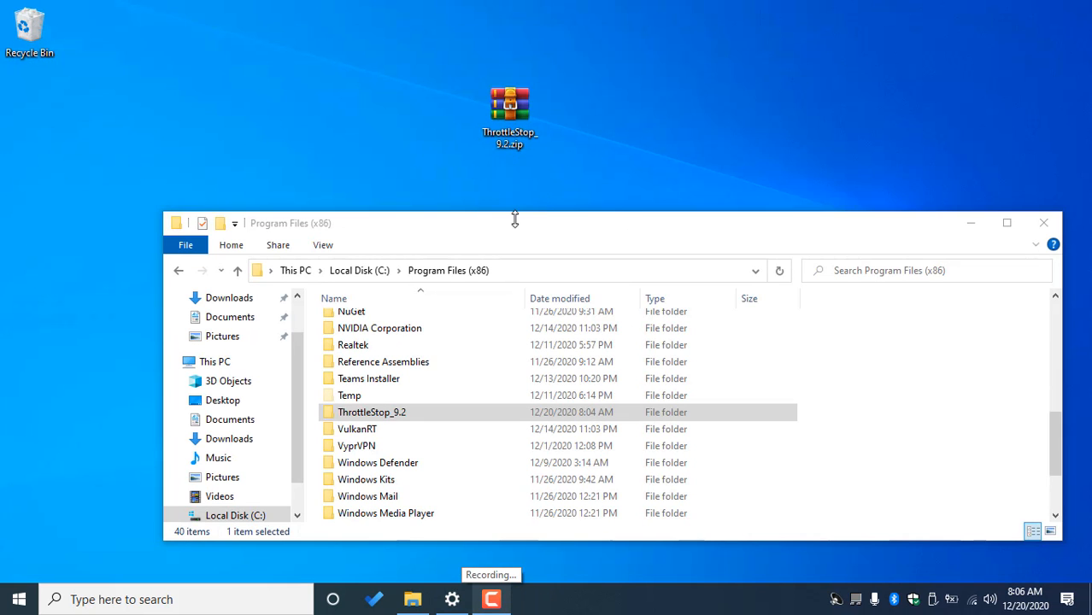
click(1007, 222)
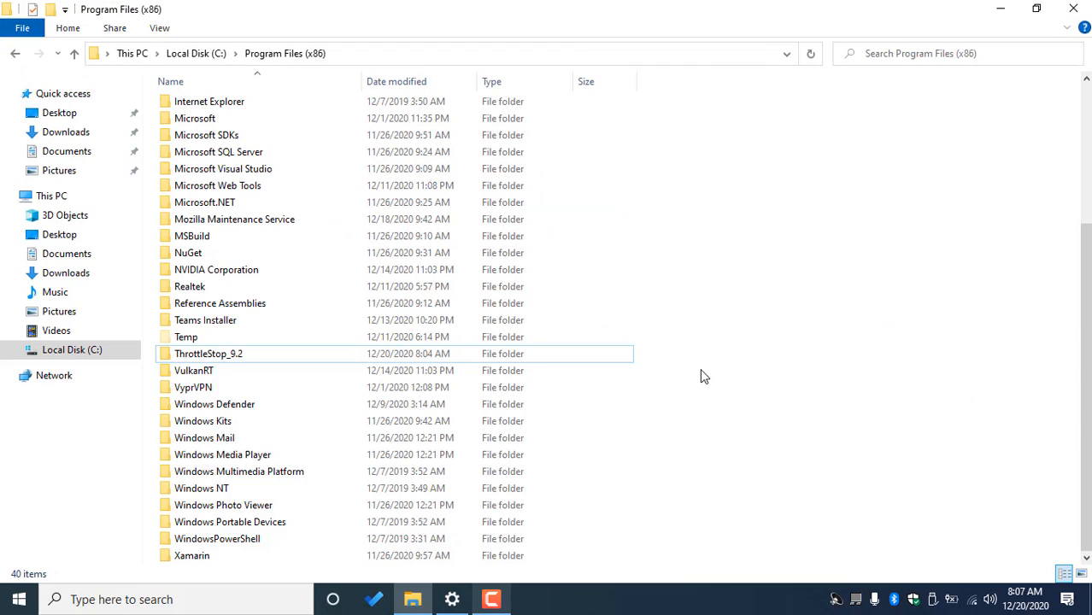
click(209, 352)
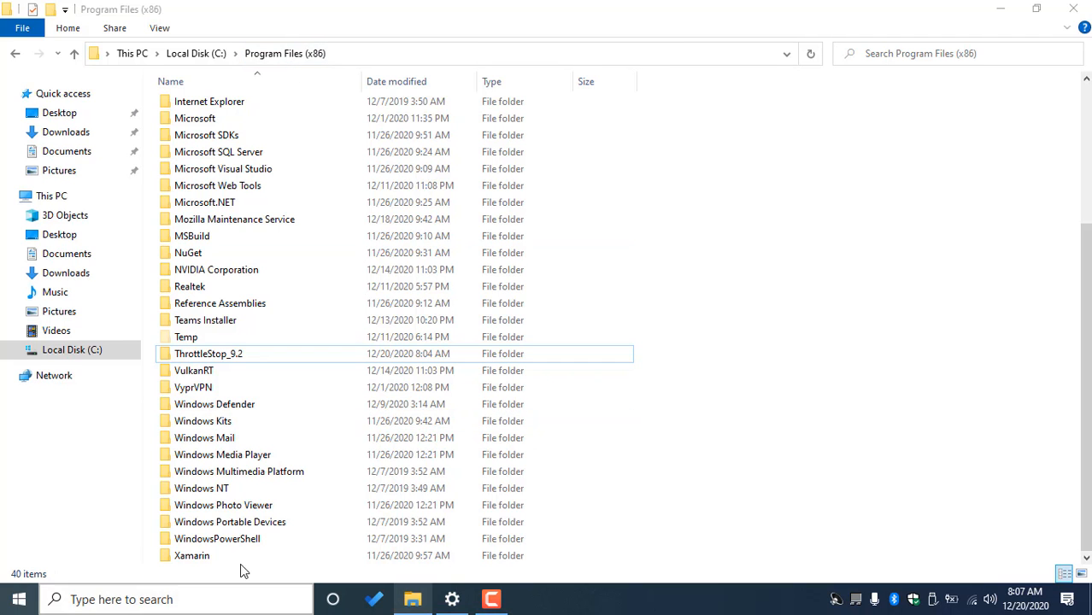
text(ta)
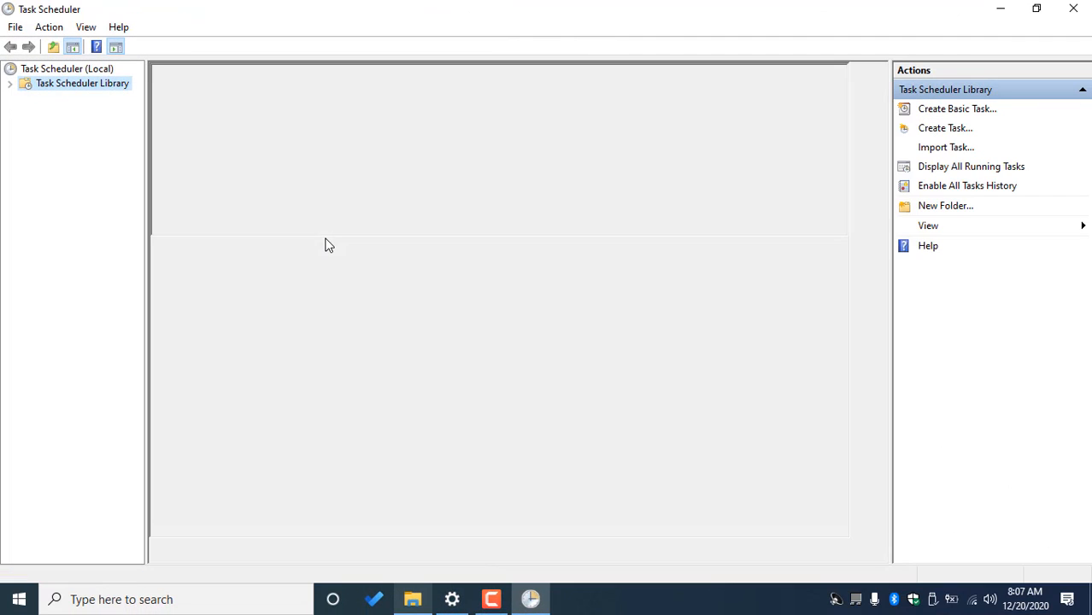
- Create a basic task named TrottleStop from the Task Scheduler Library
click(83, 82)
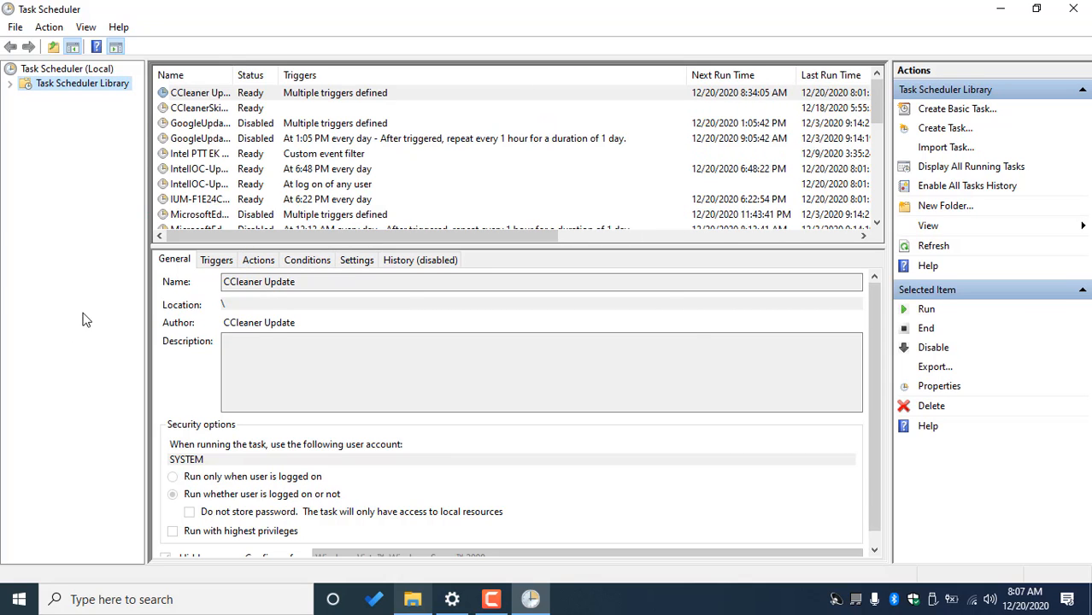
mouse_move(571, 323)
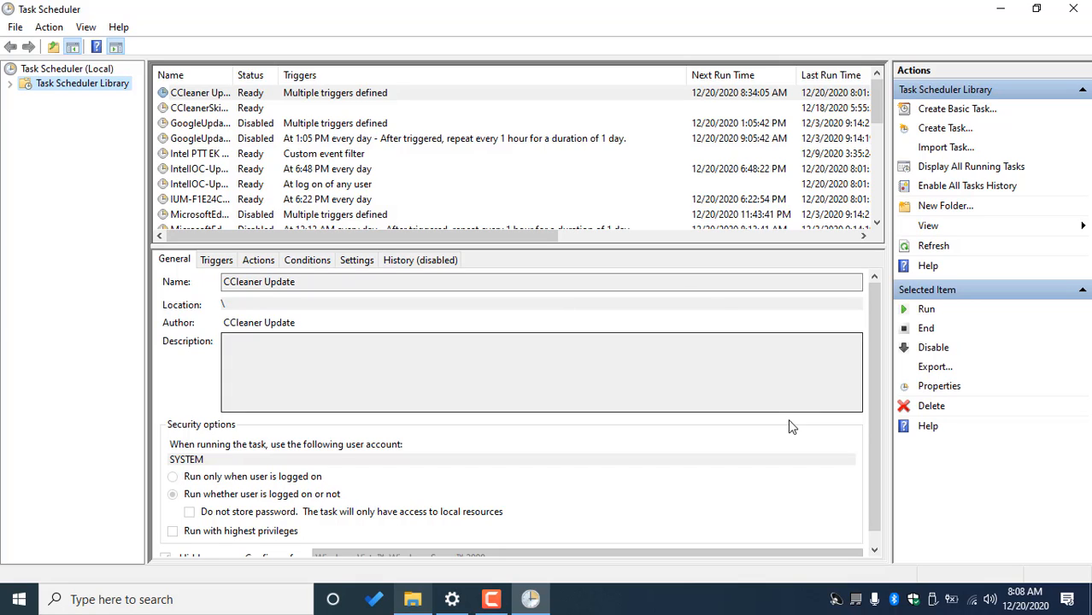
mouse_move(953, 109)
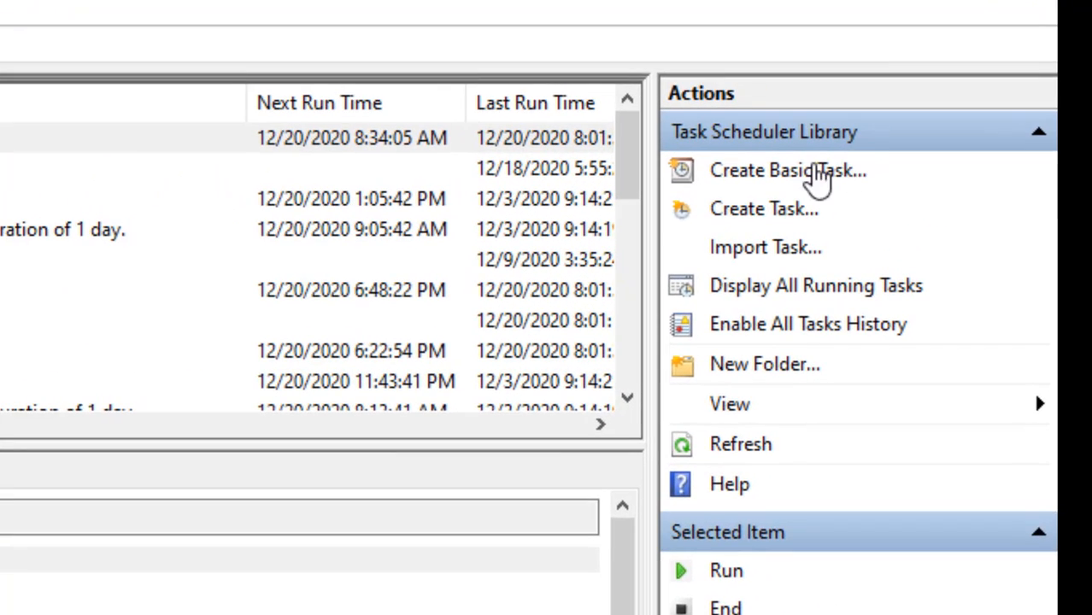
mouse_move(451, 451)
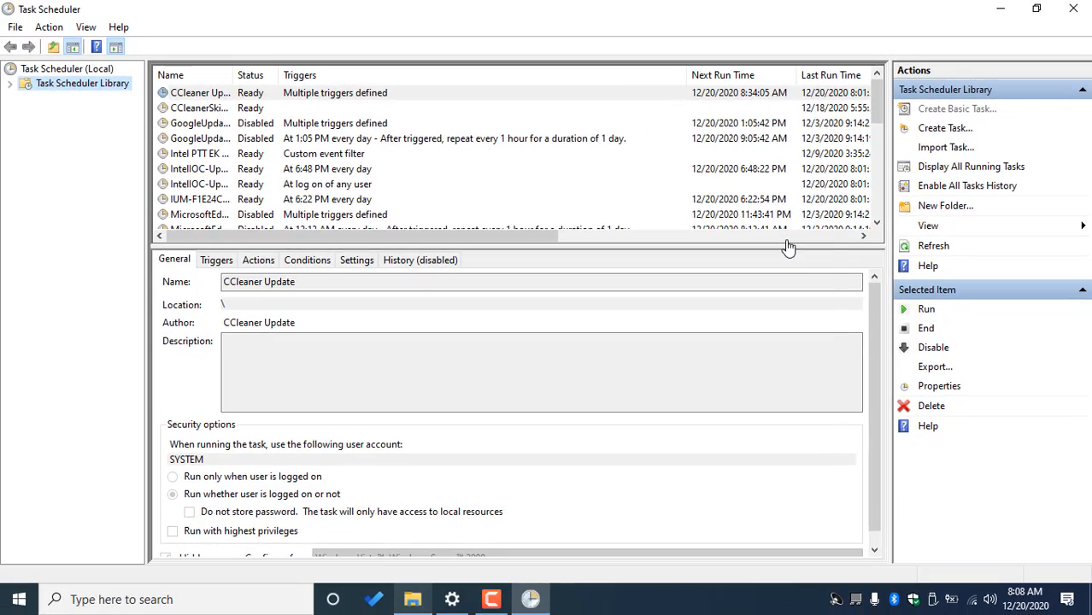
click(957, 109)
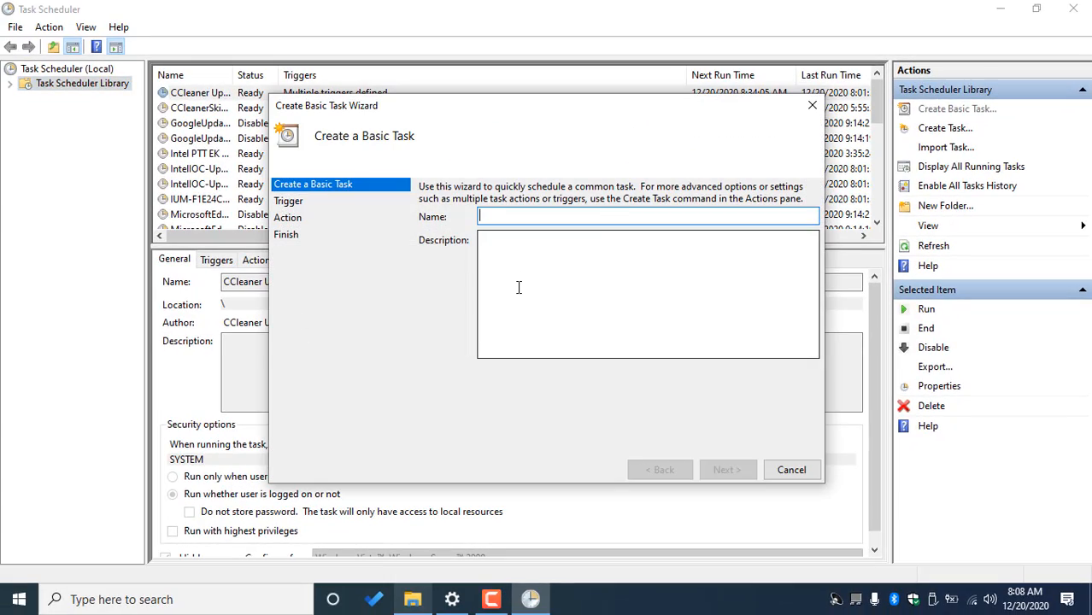
text(Trott)
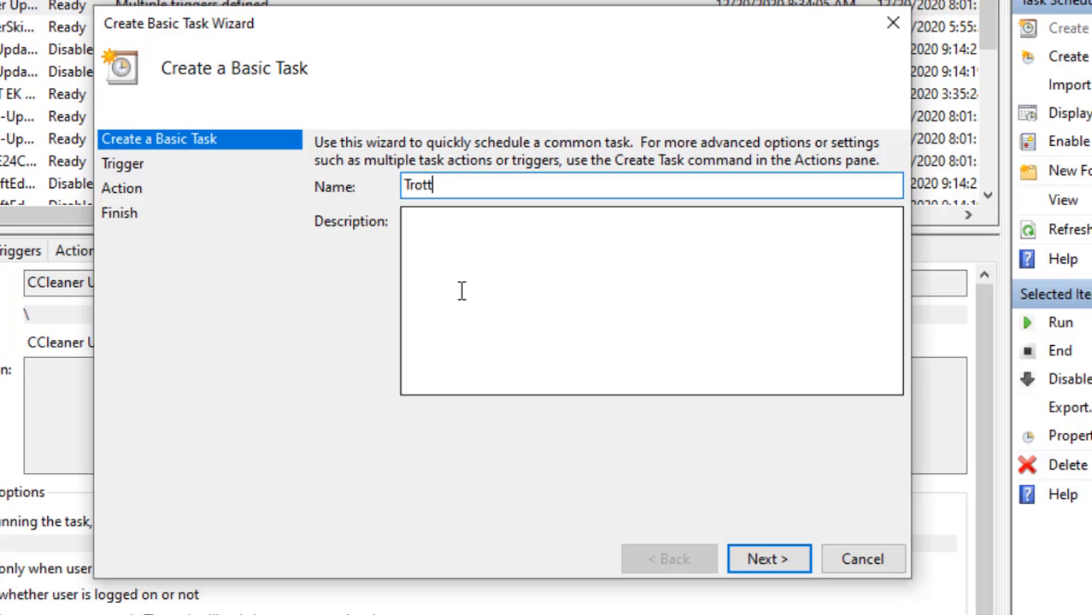
text(leStop)
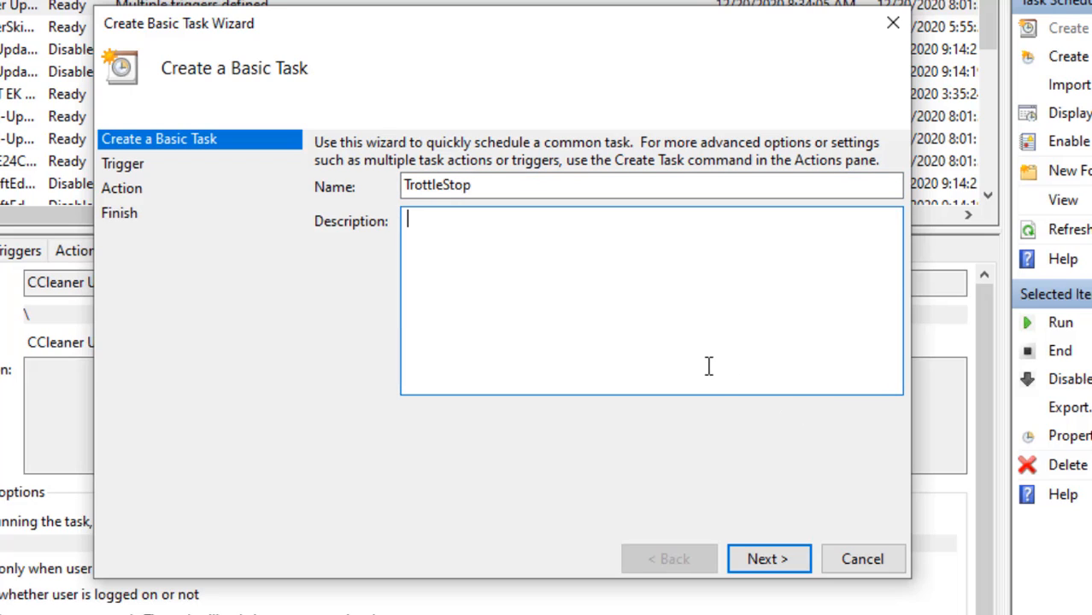
click(767, 558)
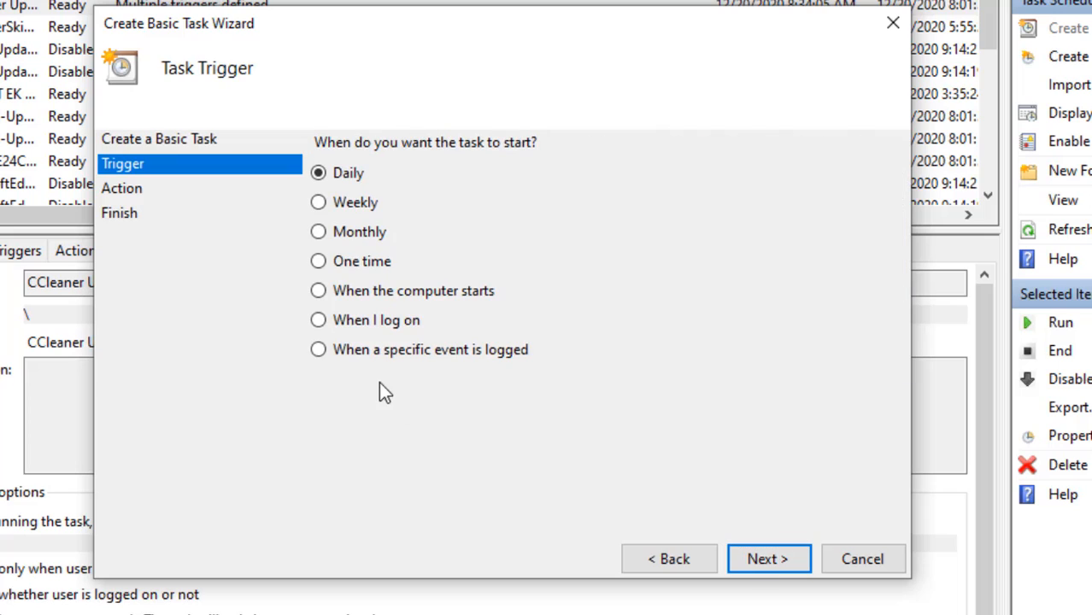
mouse_move(350, 345)
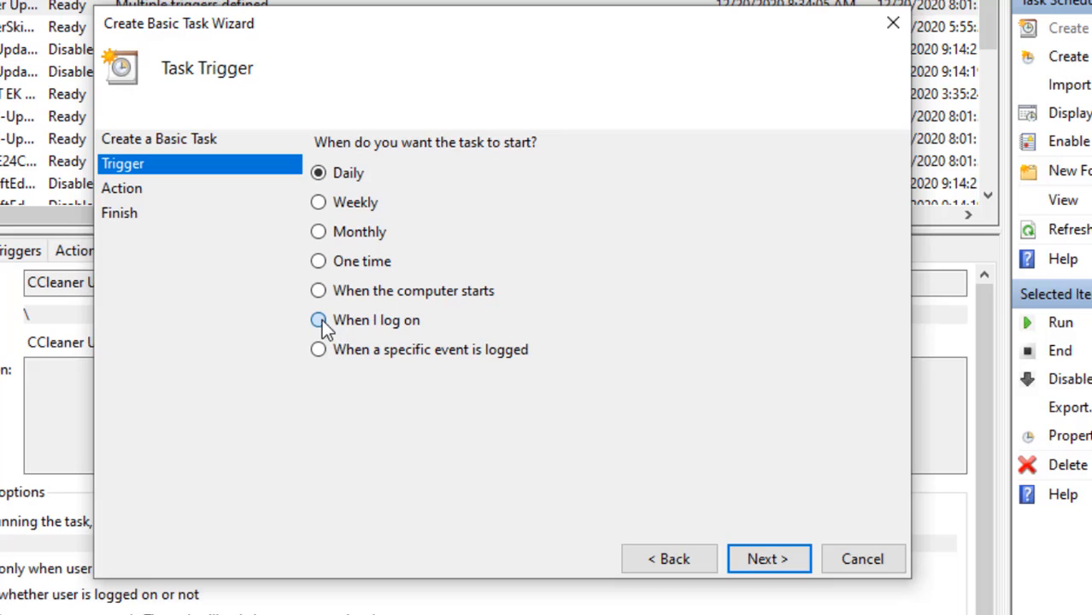
- Set the task to trigger when I log on and continue to the Action step
click(317, 320)
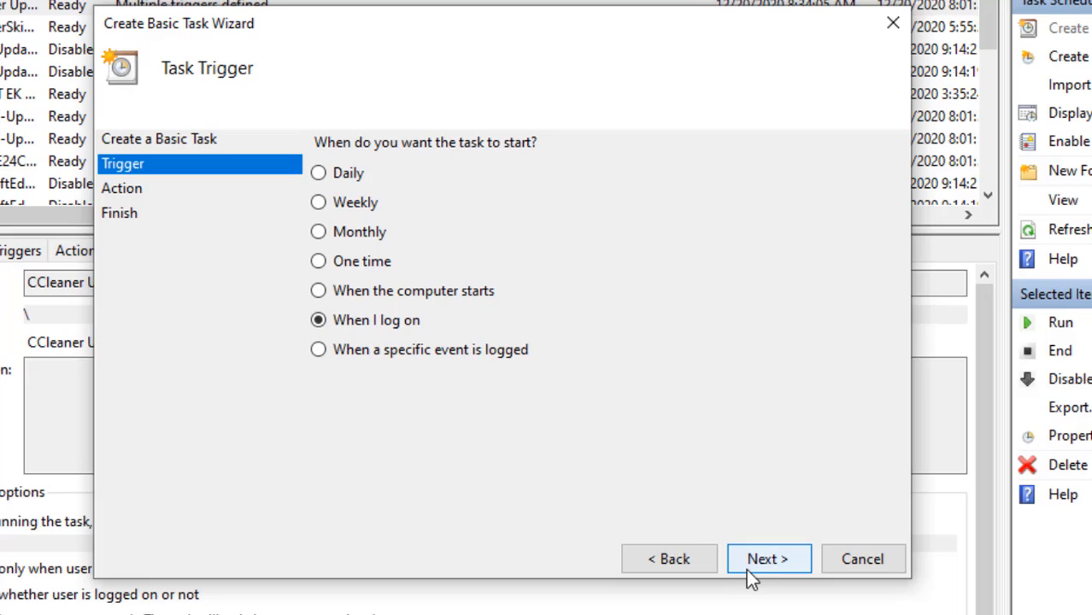
click(767, 557)
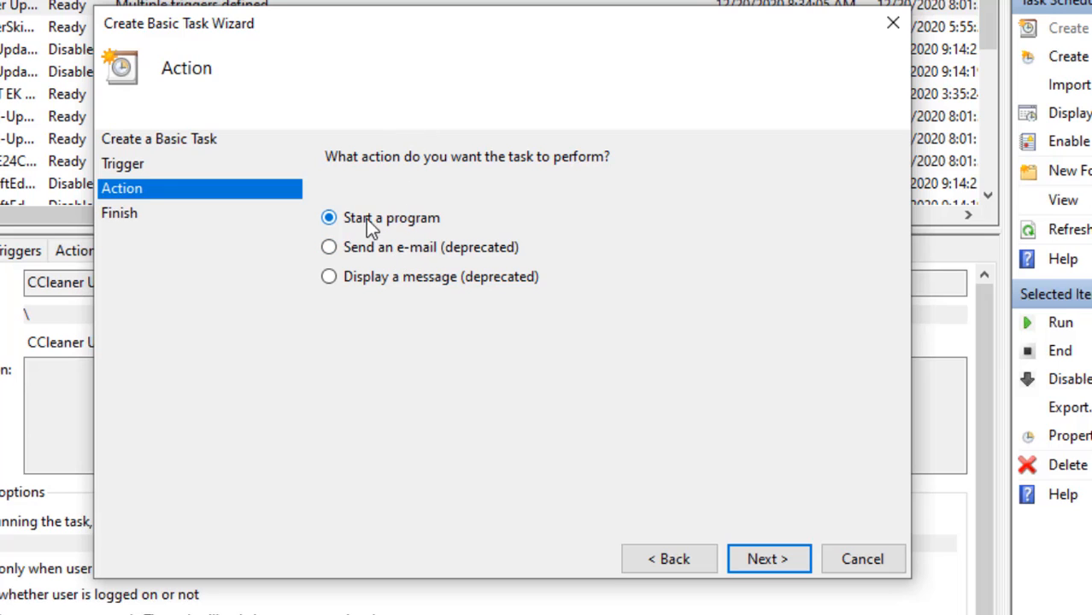
- Pick ThrottleStop.exe from Program Files (x86) as the program the task starts
click(767, 559)
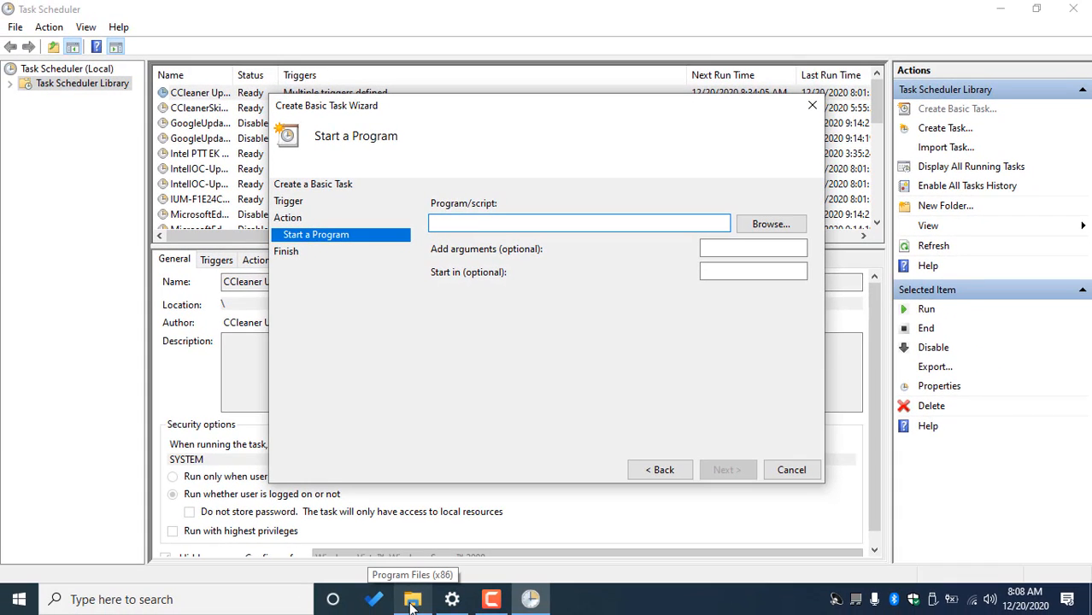
click(413, 598)
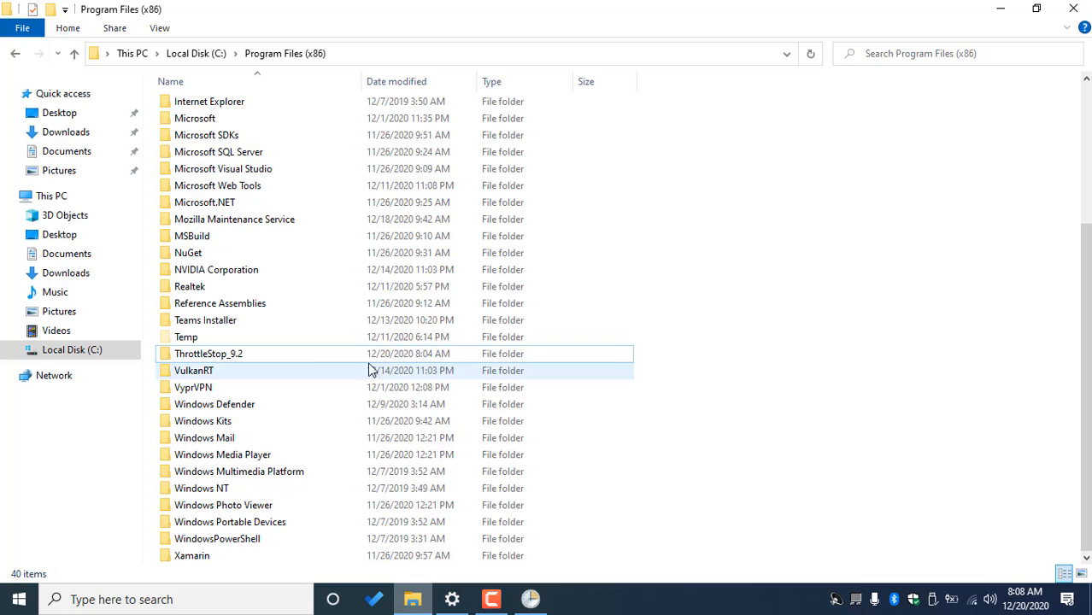
double_click(208, 352)
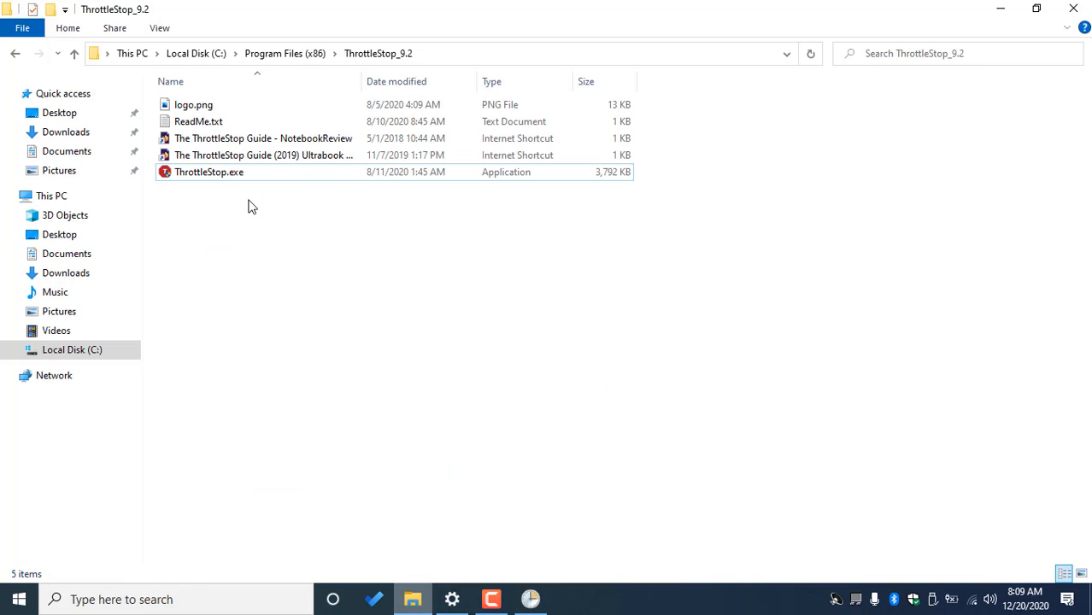
click(208, 171)
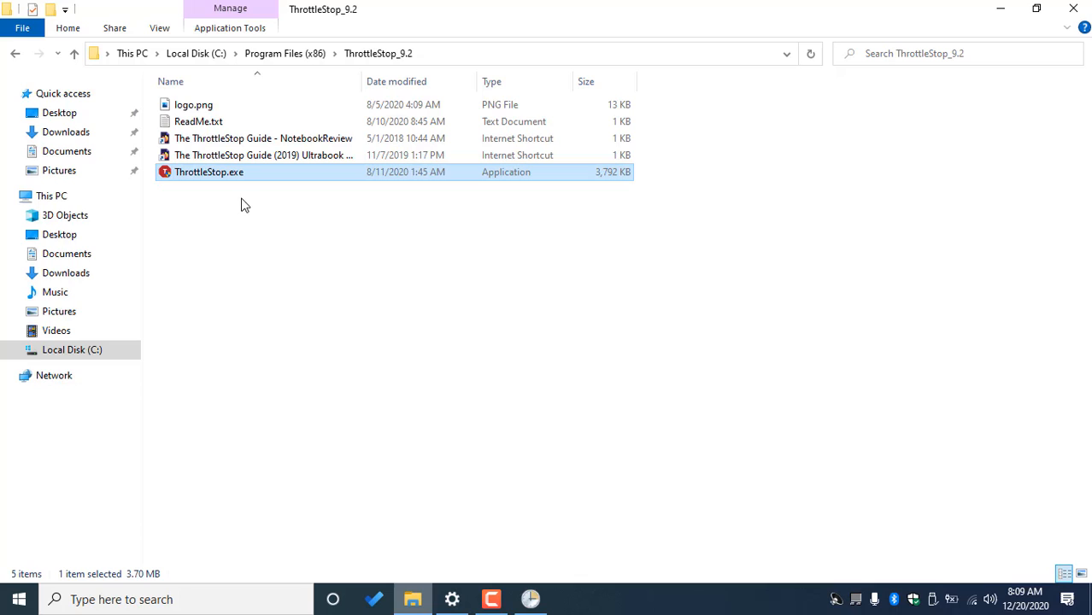
mouse_move(239, 215)
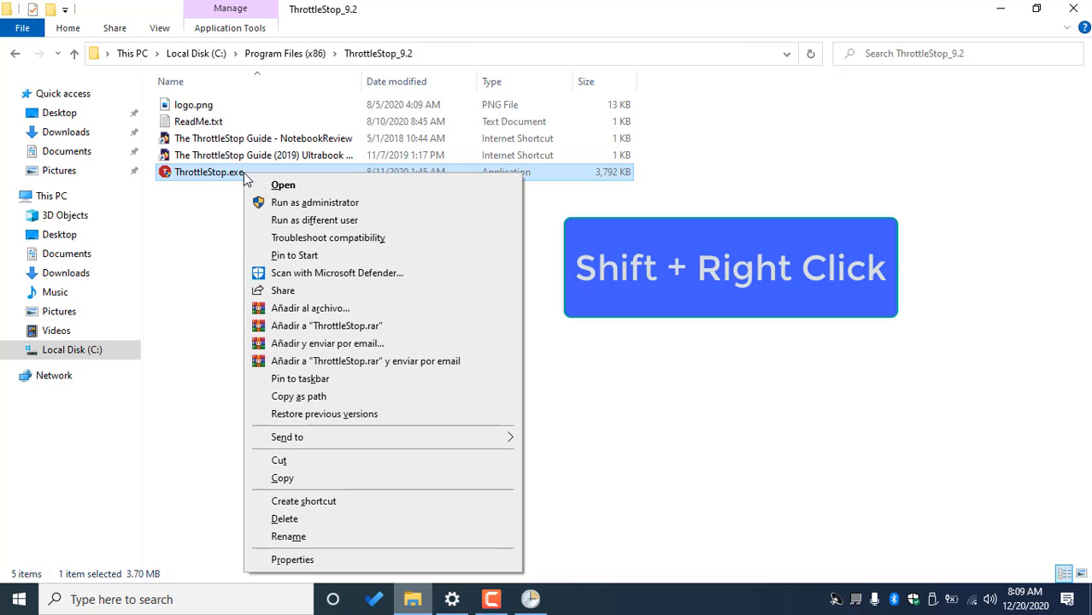
mouse_move(356, 479)
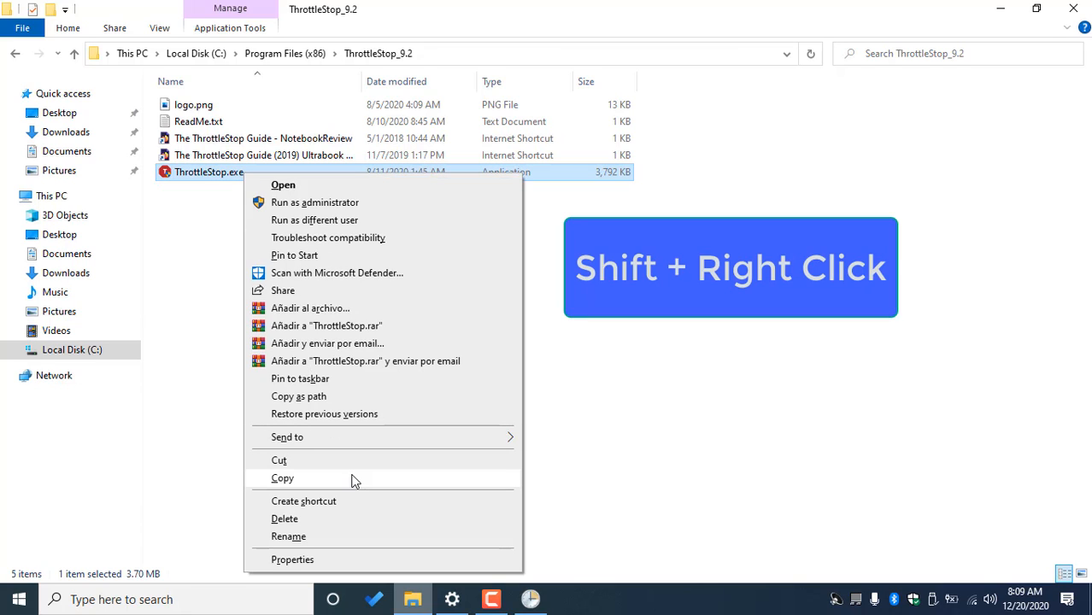
mouse_move(321, 401)
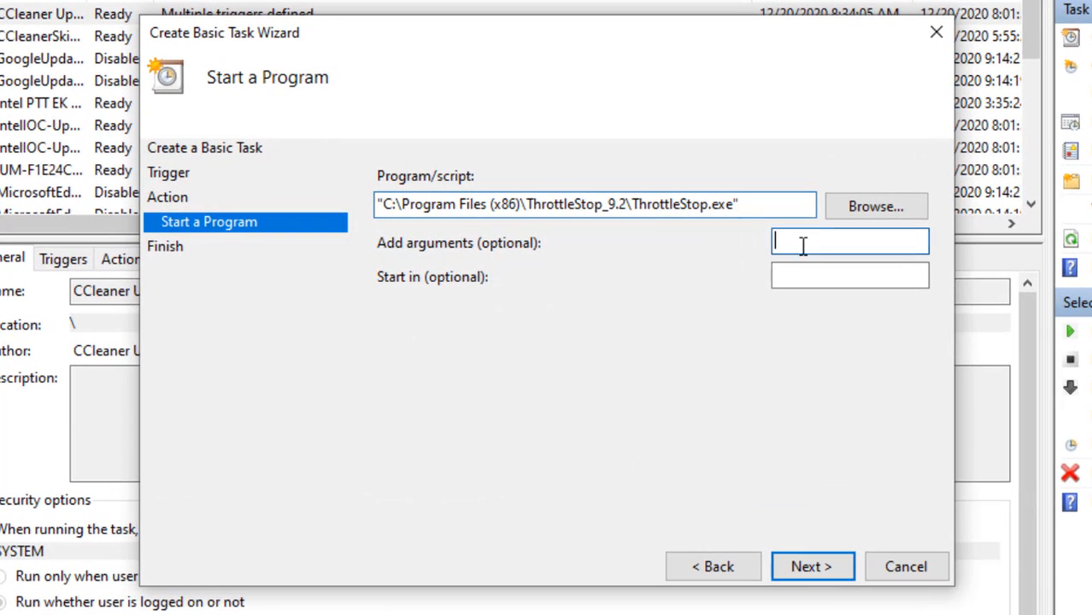
- Reach the task summary and set its properties to open after Finish
click(810, 565)
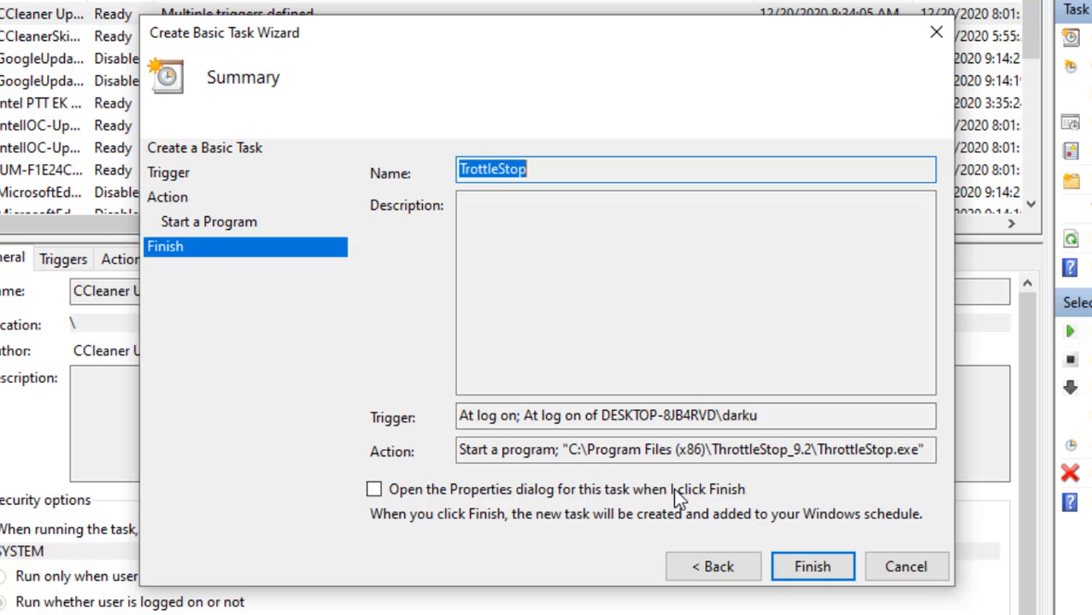
click(373, 489)
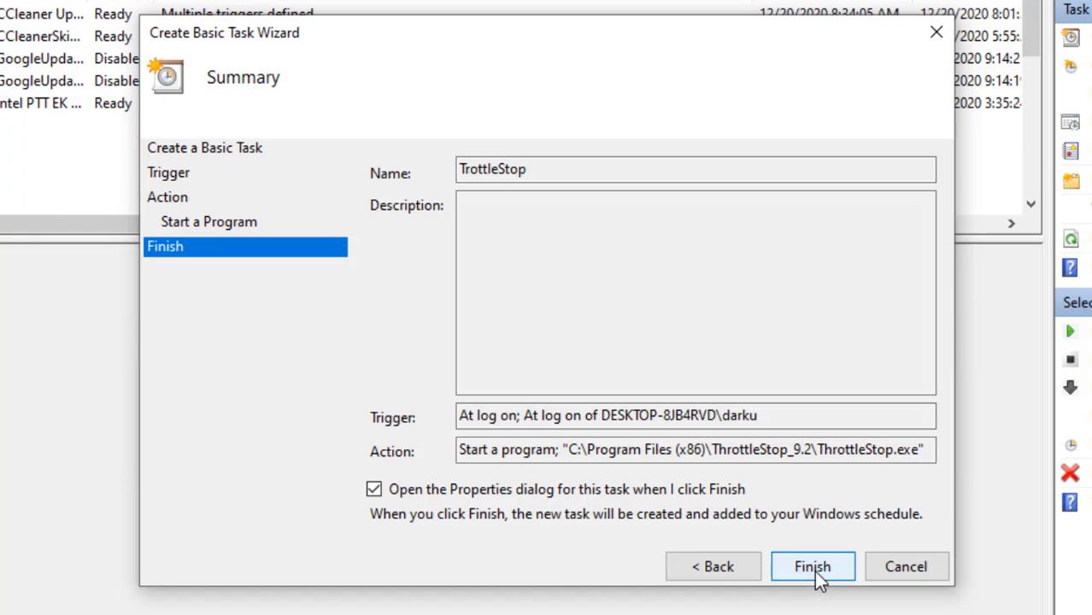
- Finish creating the TrottleStop task and let it run with highest privileges
click(812, 567)
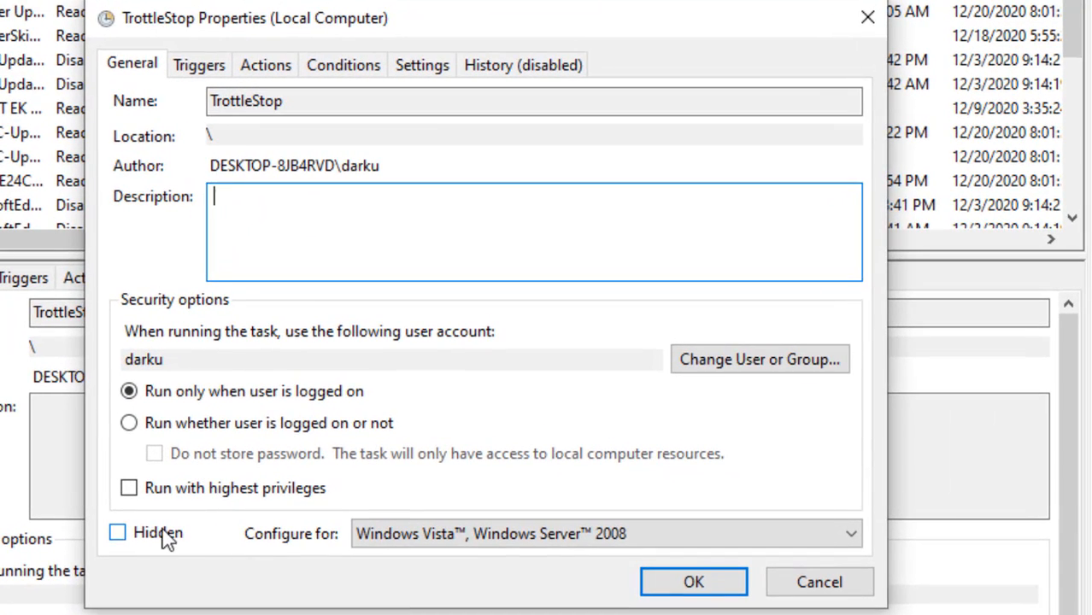
mouse_move(176, 444)
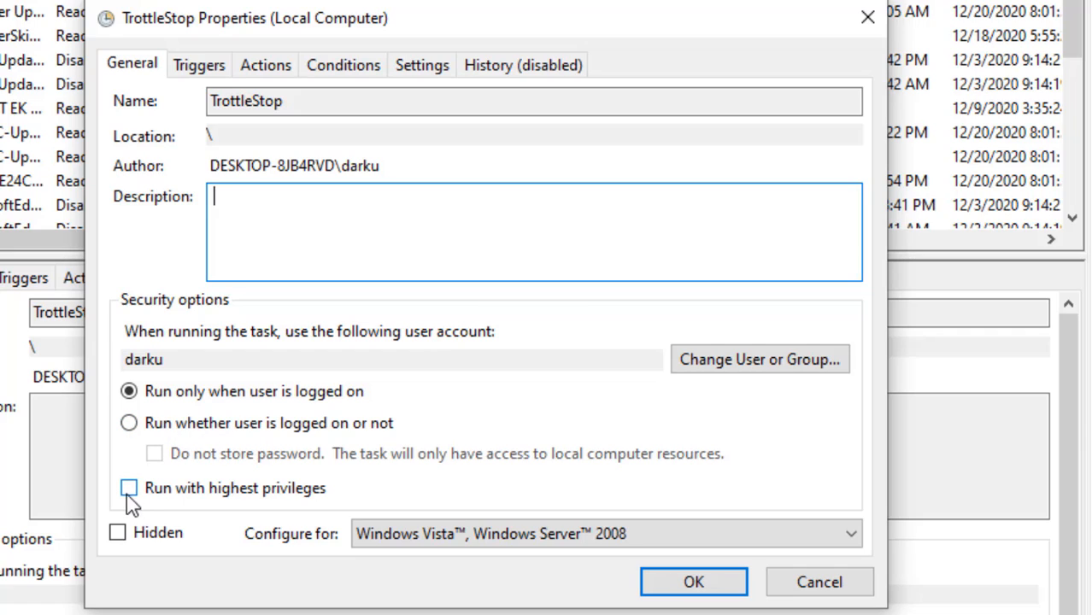
click(126, 488)
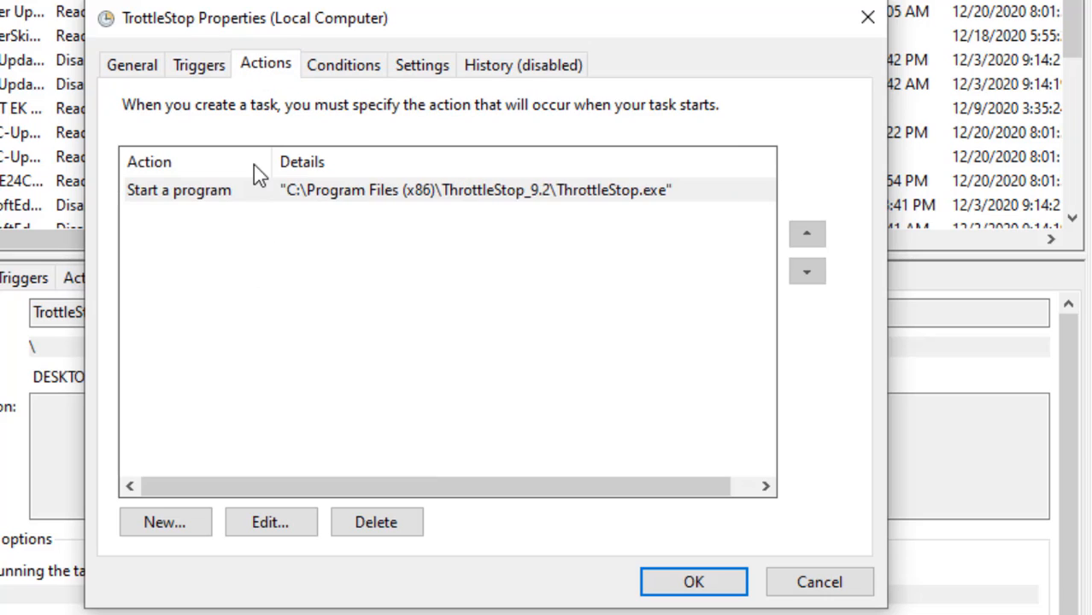
- Clear the AC power, idle and run-on-demand options, then save the task
click(342, 65)
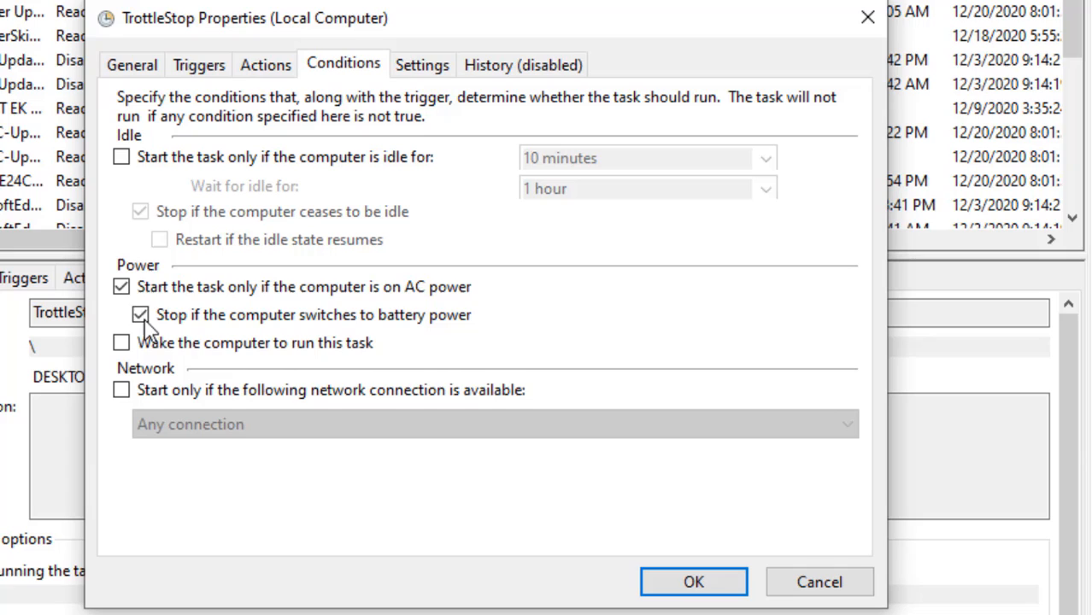
click(119, 287)
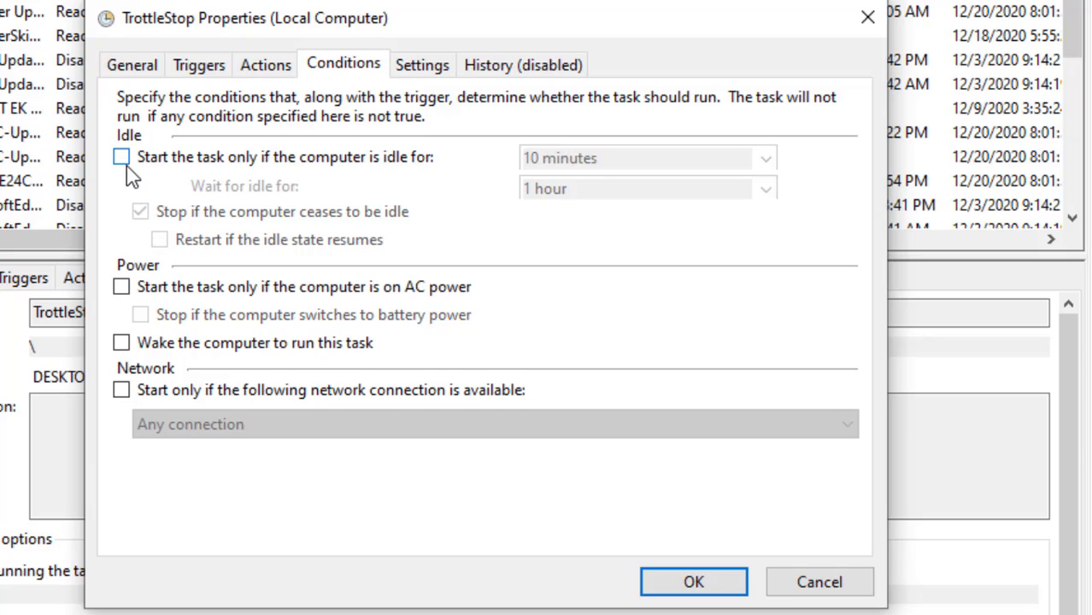
click(119, 157)
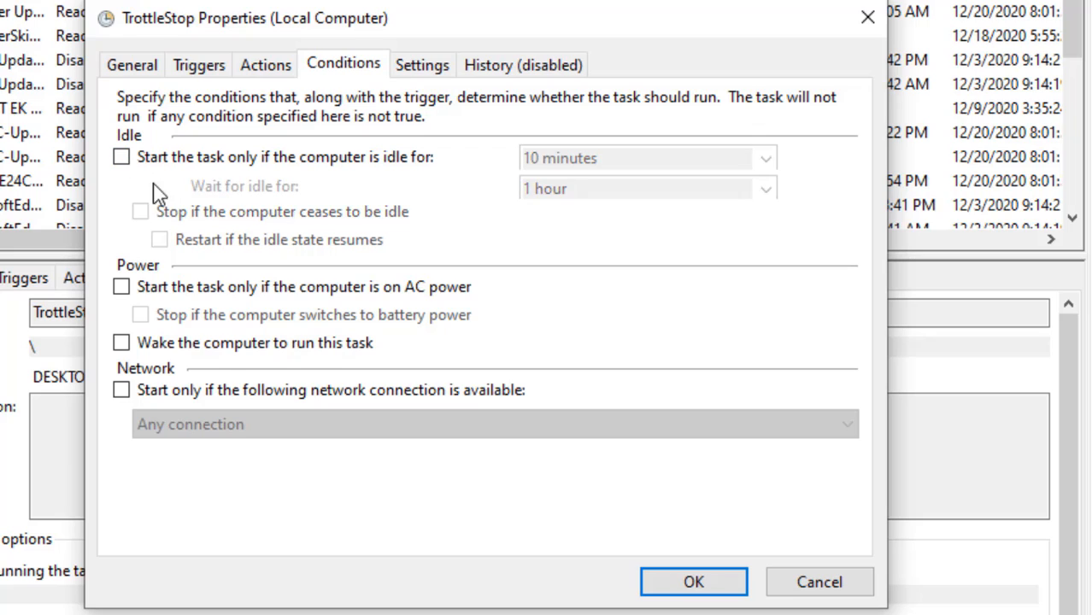
mouse_move(199, 198)
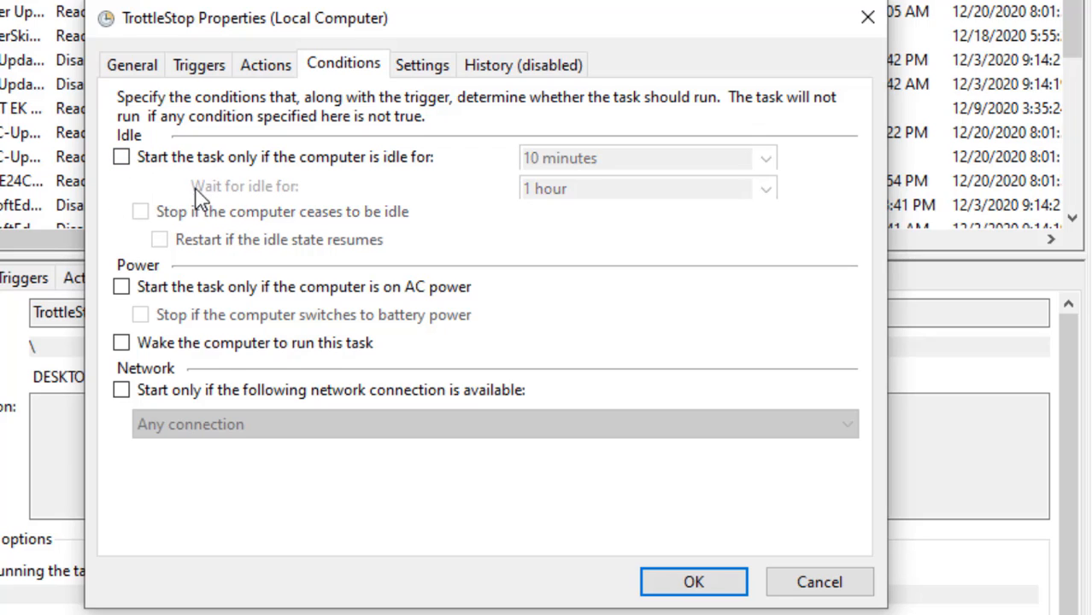
mouse_move(422, 65)
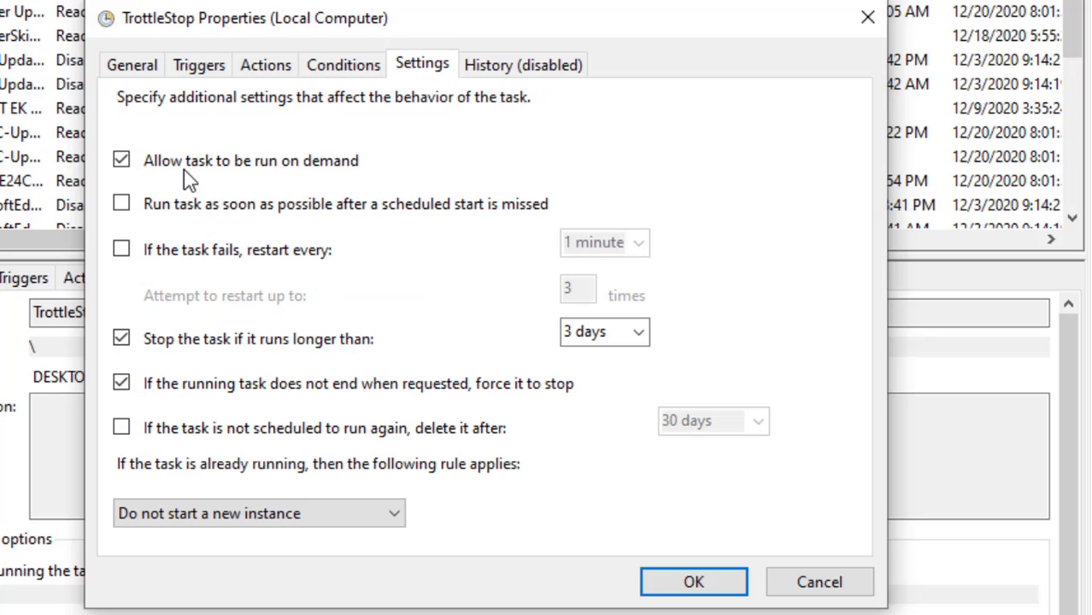
click(120, 161)
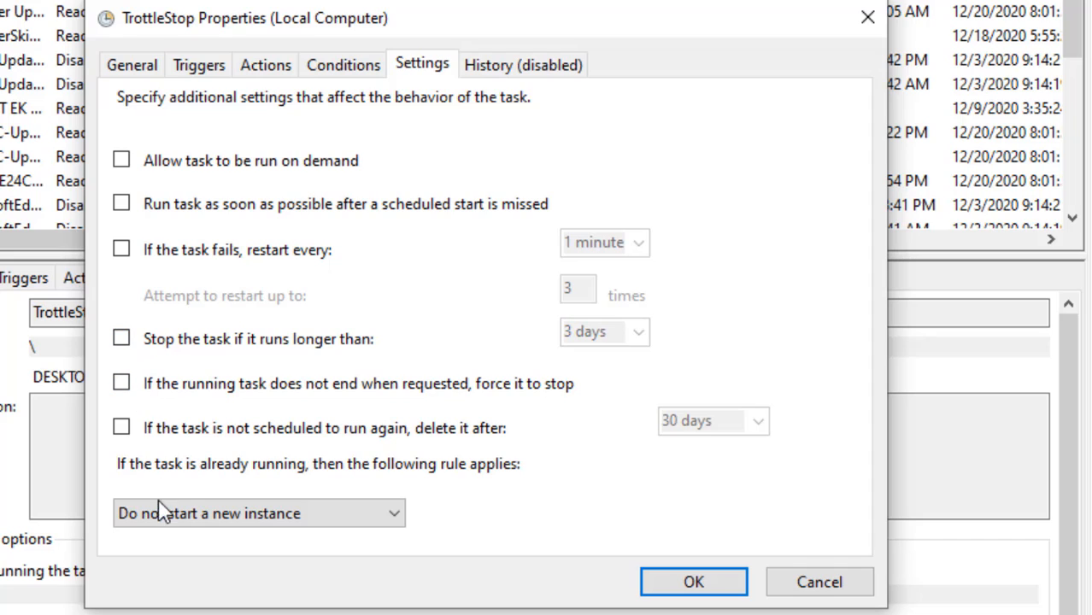
mouse_move(523, 65)
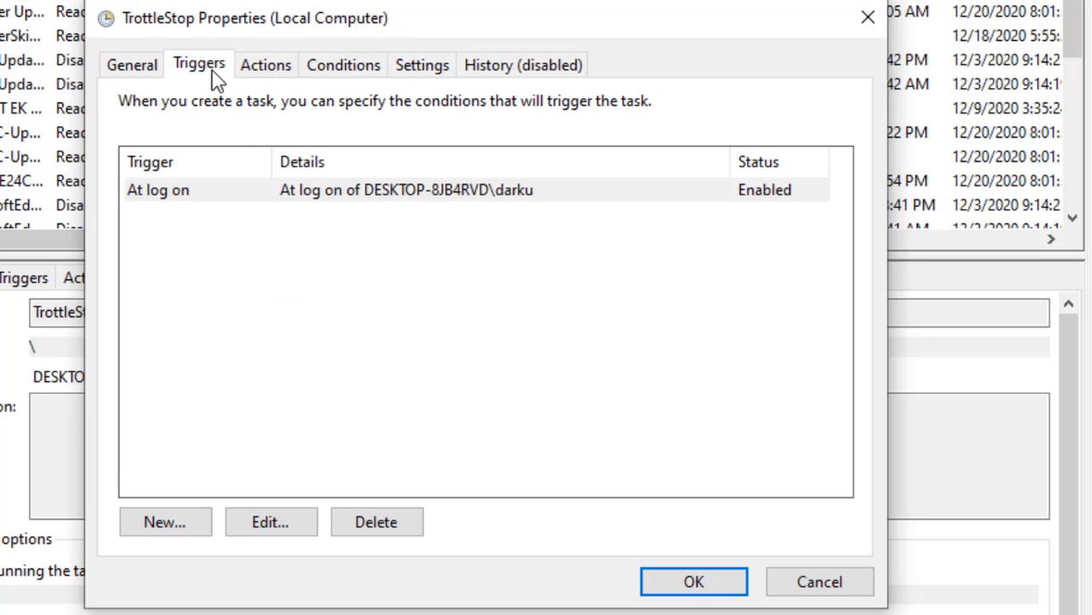
click(132, 64)
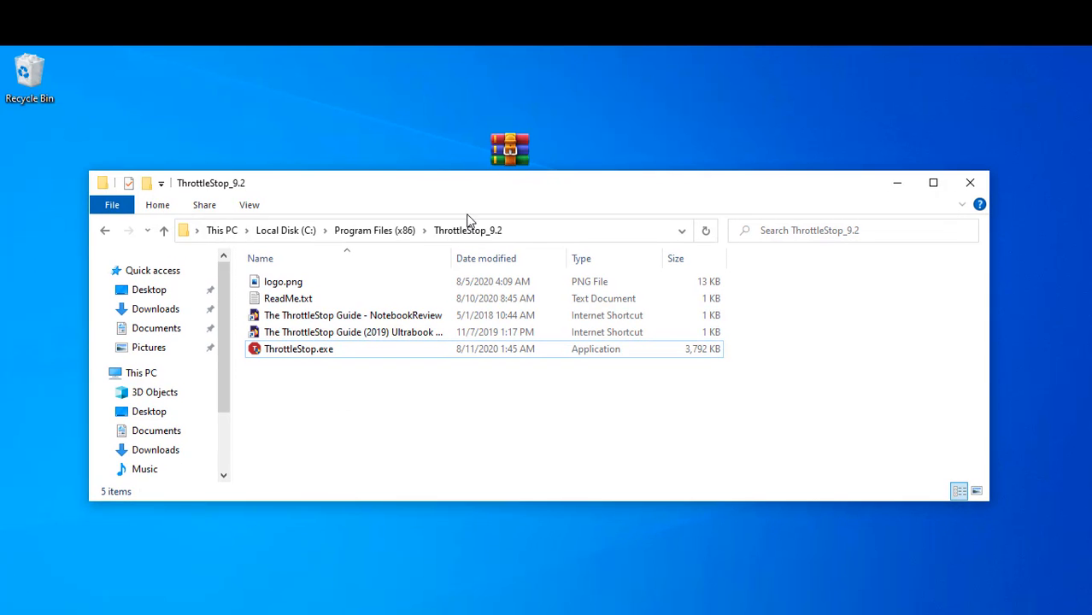
- Launch ThrottleStop.exe from the ThrottleStop_9.2 folder and accept its risk warning
click(297, 348)
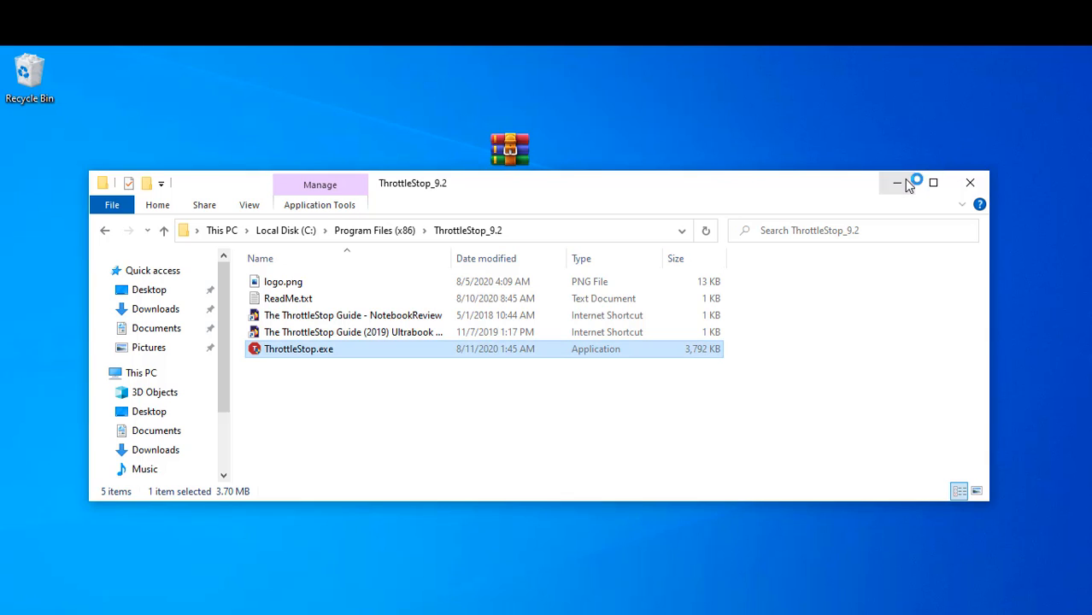
double_click(298, 349)
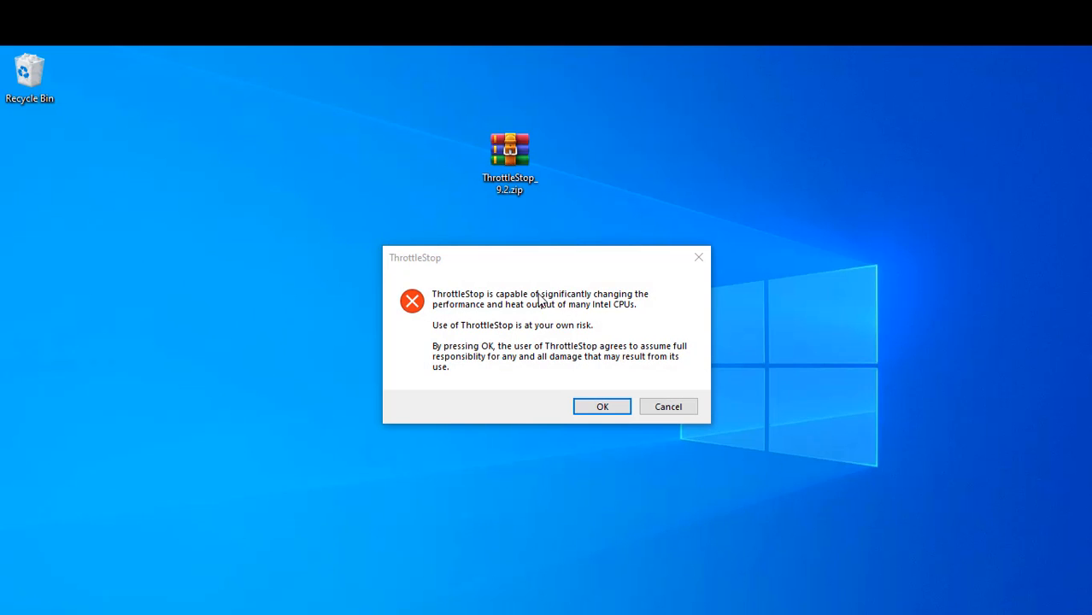
mouse_move(499, 340)
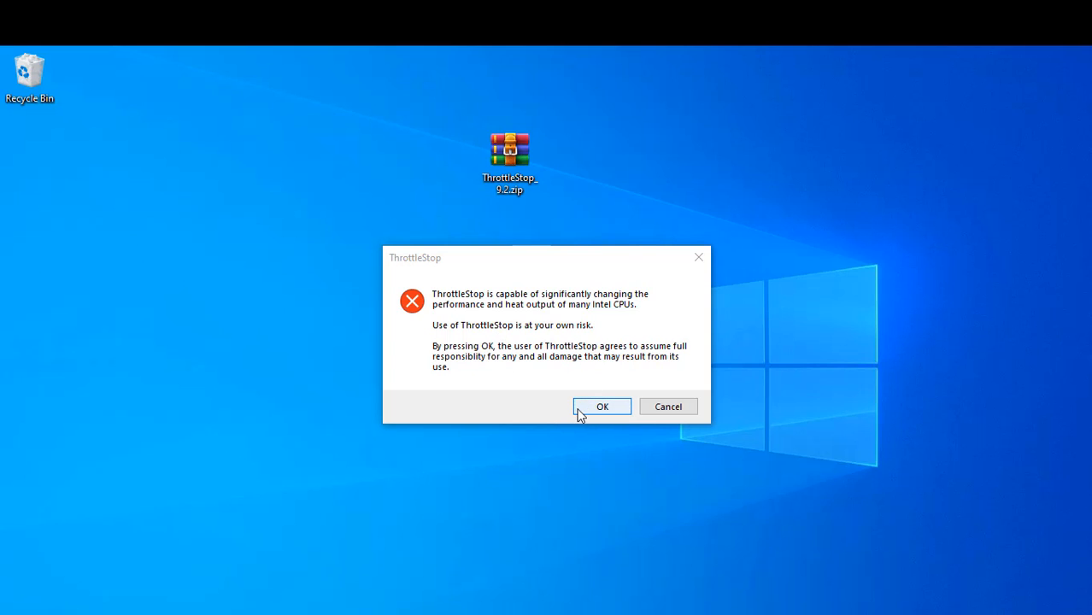
click(602, 407)
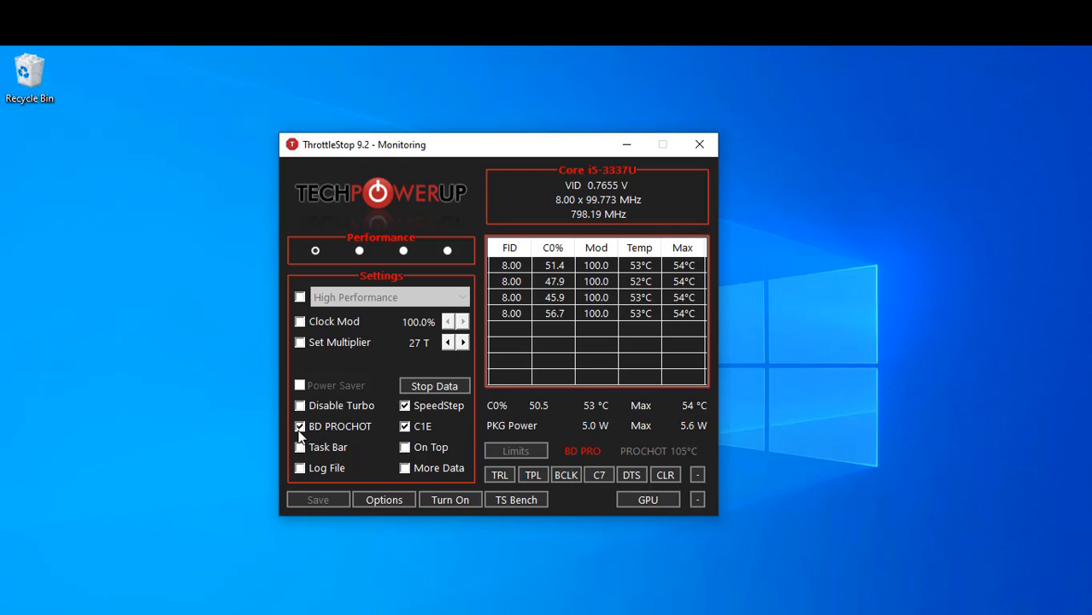
- Untick BD PROCHOT, then check CPU usage sorting and the Performance view in Task Manager
click(301, 427)
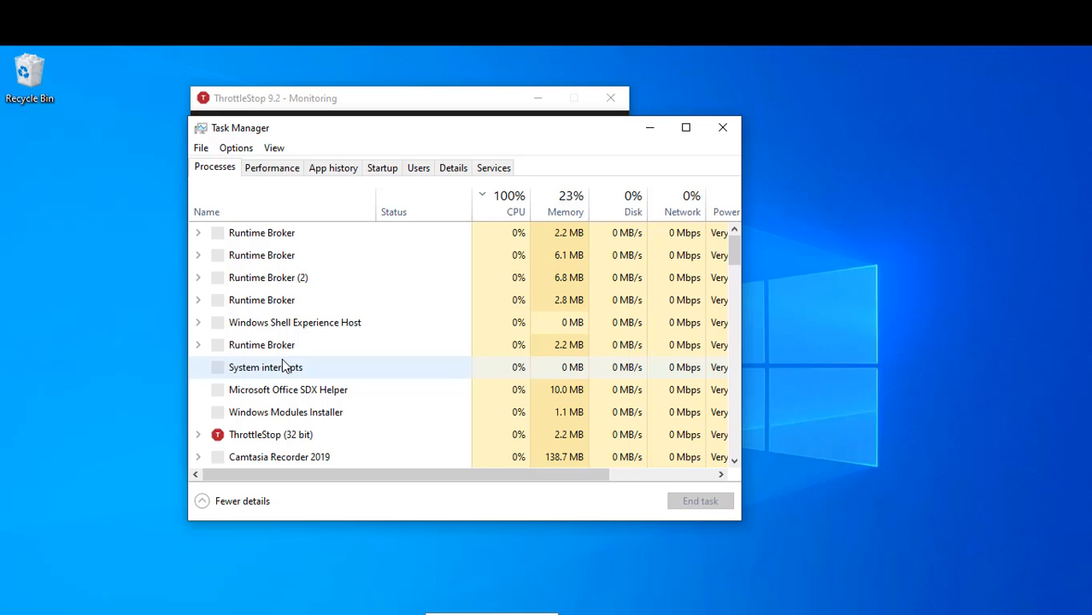
click(509, 212)
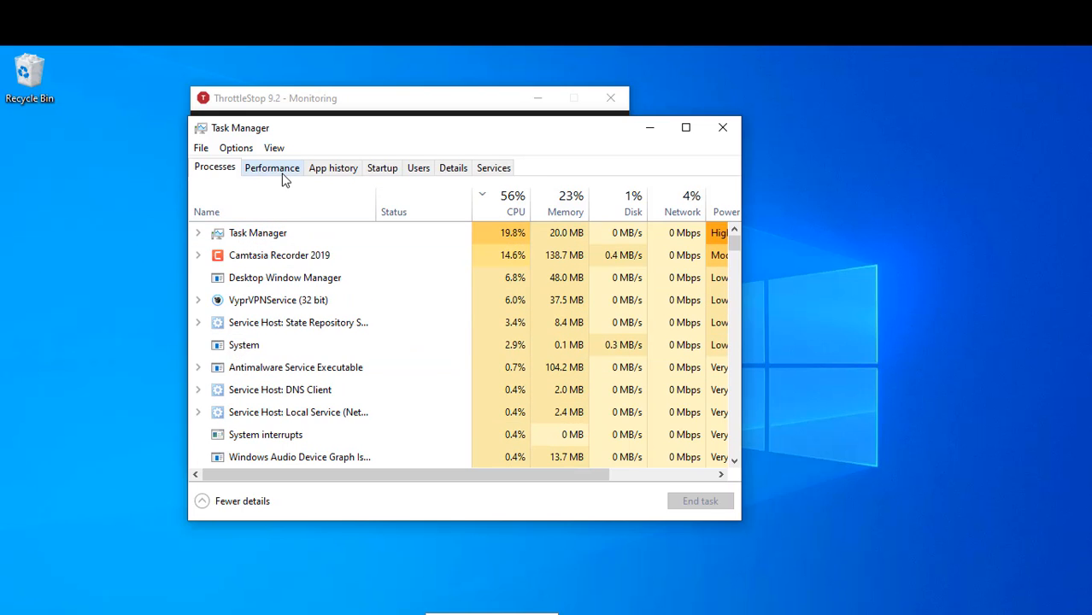
click(271, 168)
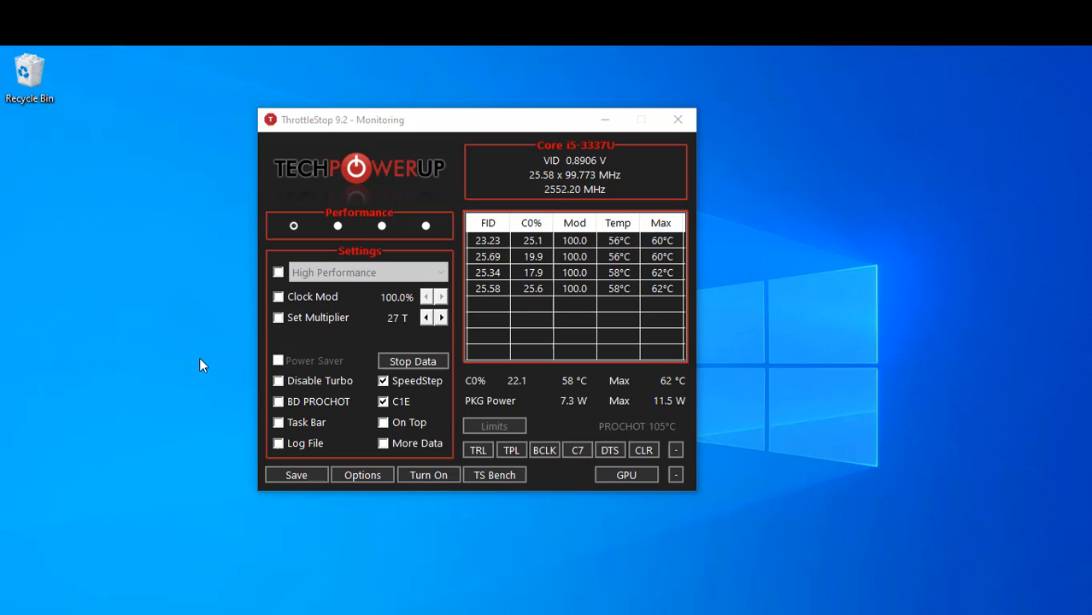
mouse_move(741, 489)
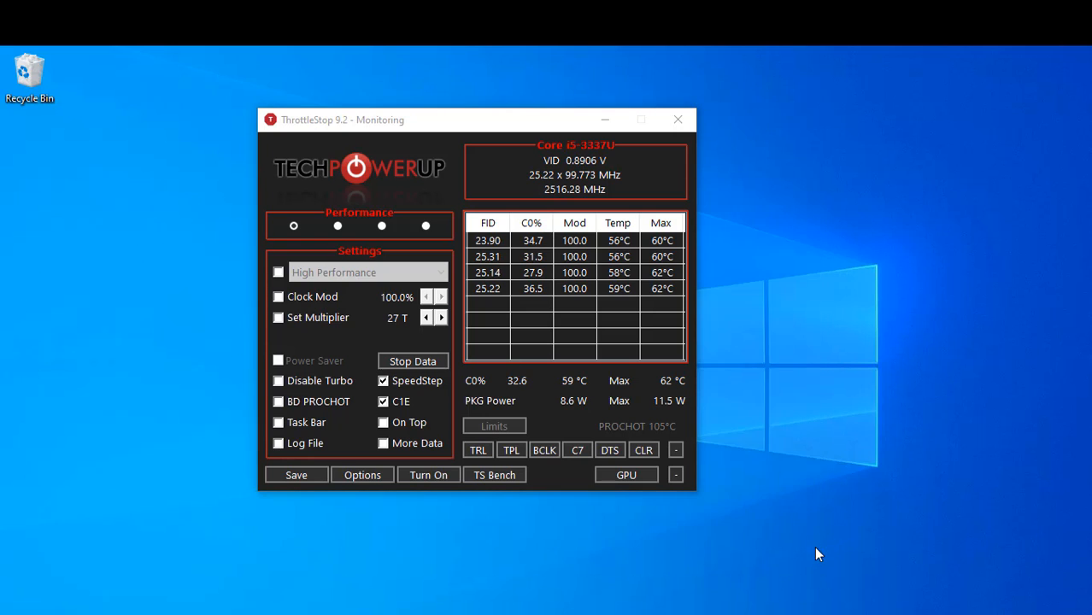
mouse_move(180, 72)
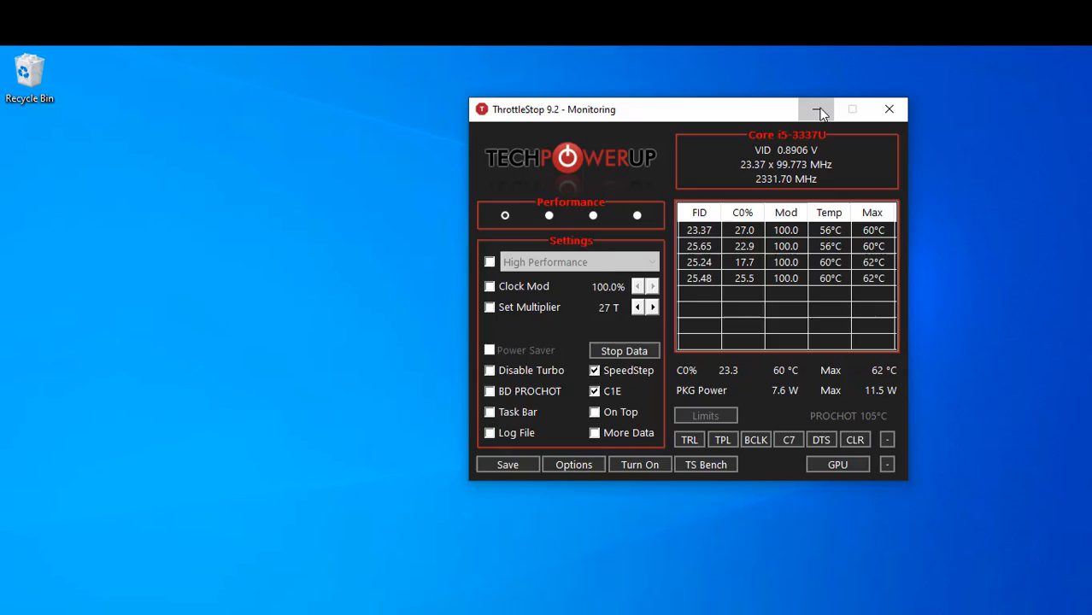
- Minimize ThrottleStop to reveal Task Manager's CPU performance at 2.49 GHz
click(817, 109)
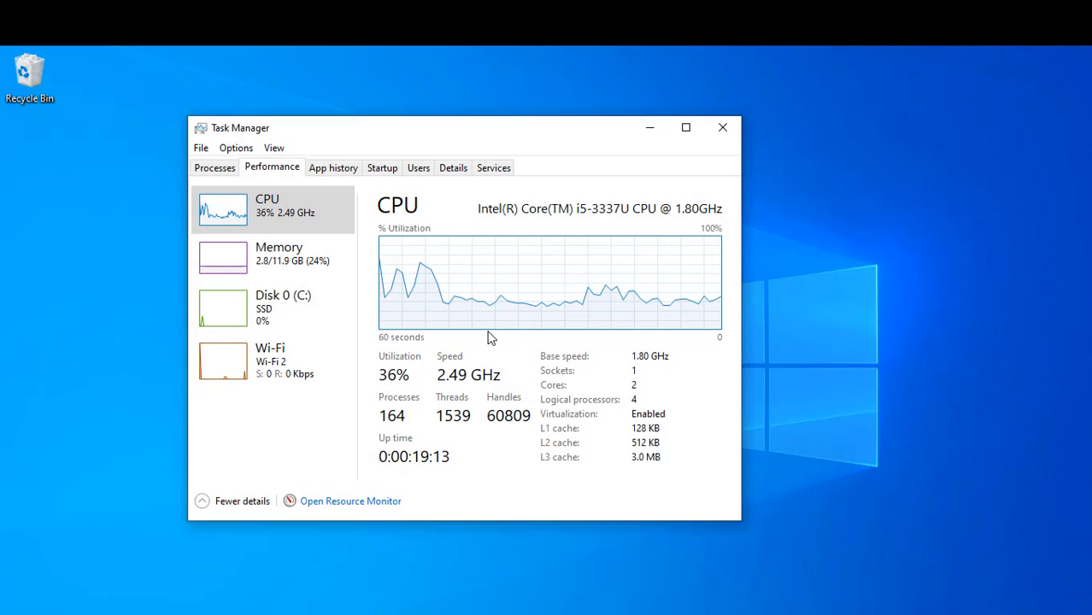
mouse_move(536, 314)
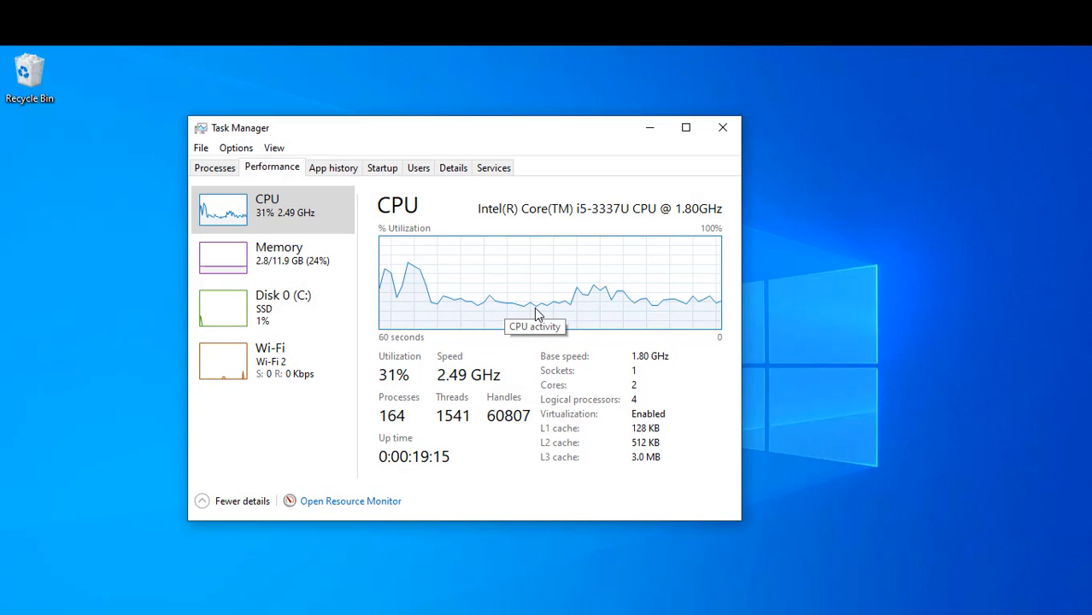
mouse_move(725, 318)
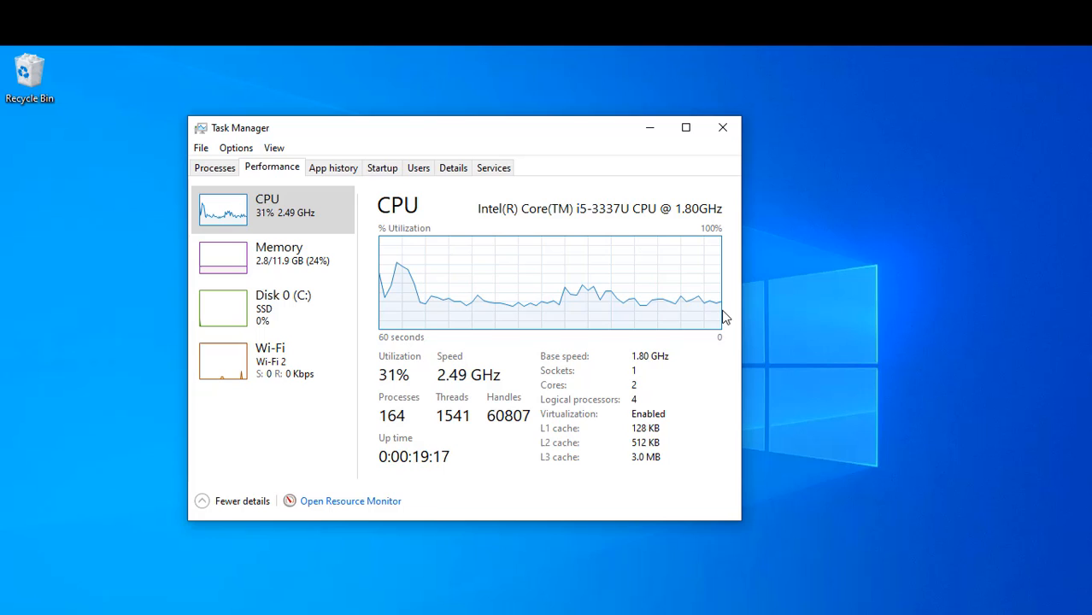
mouse_move(714, 316)
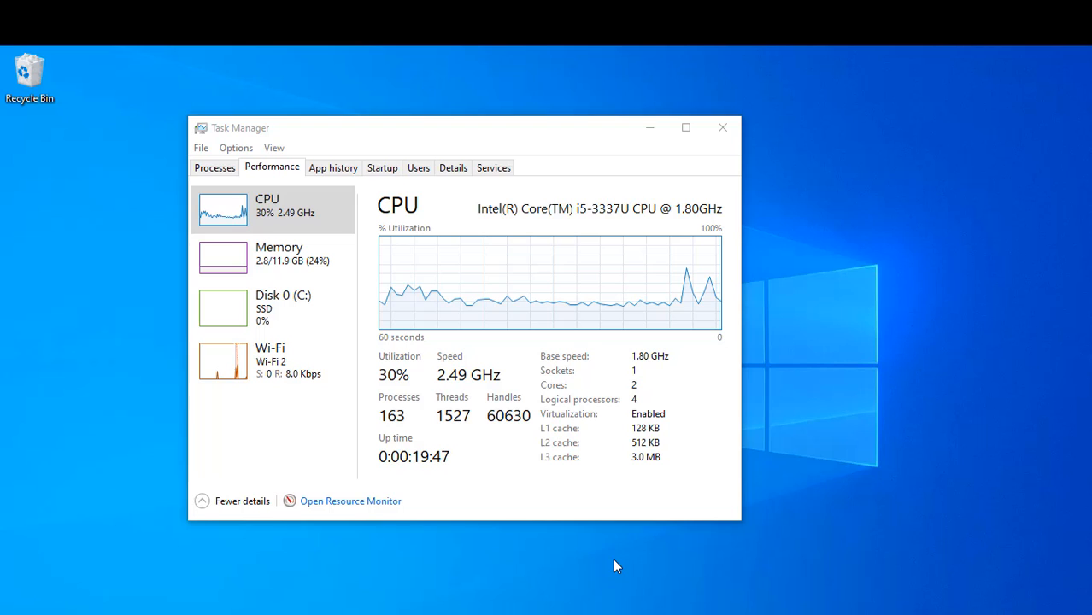
mouse_move(723, 126)
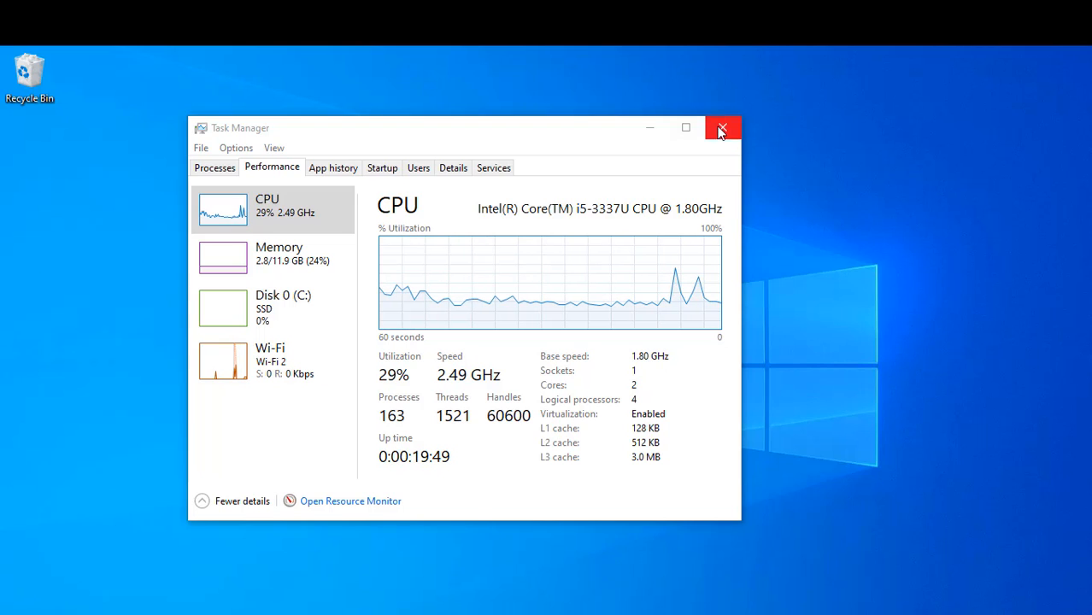
mouse_move(721, 128)
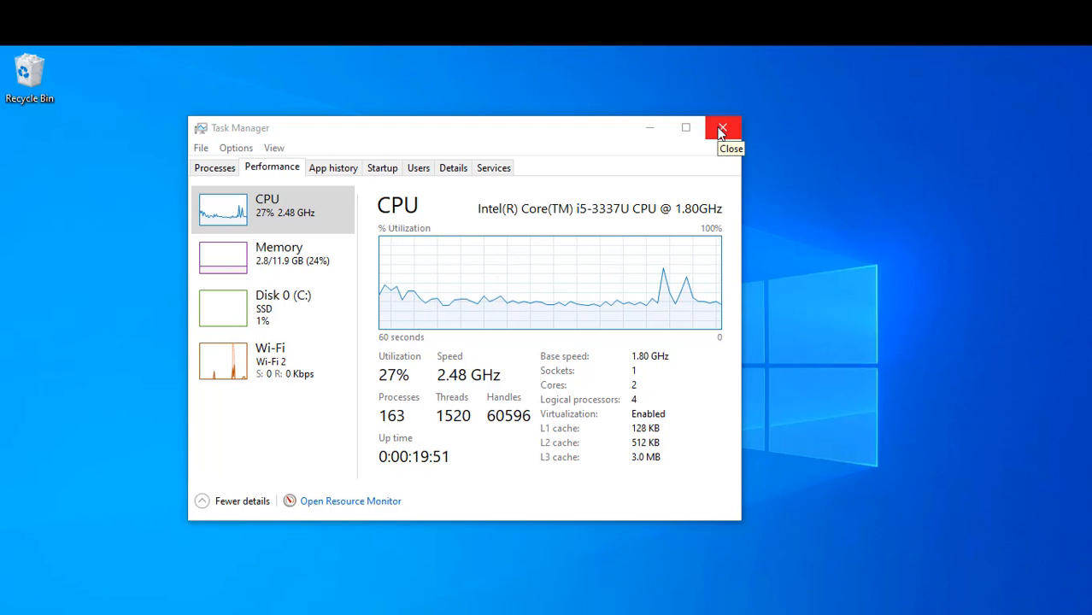